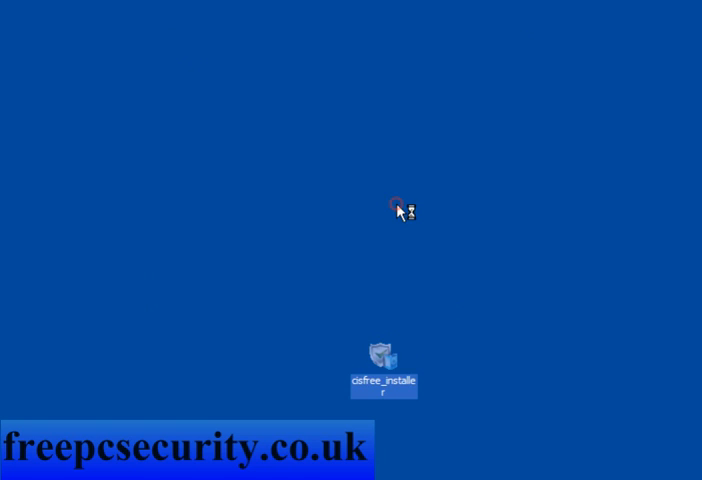
Launch the COMODO installer in English and accept its end user license agreement.
{"action": "double_click", "coordinate": [384, 356]}
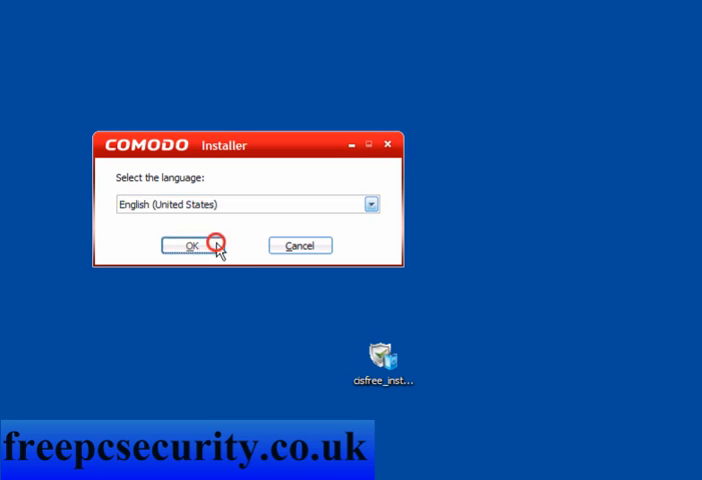
{"action": "left_click", "coordinate": [188, 244]}
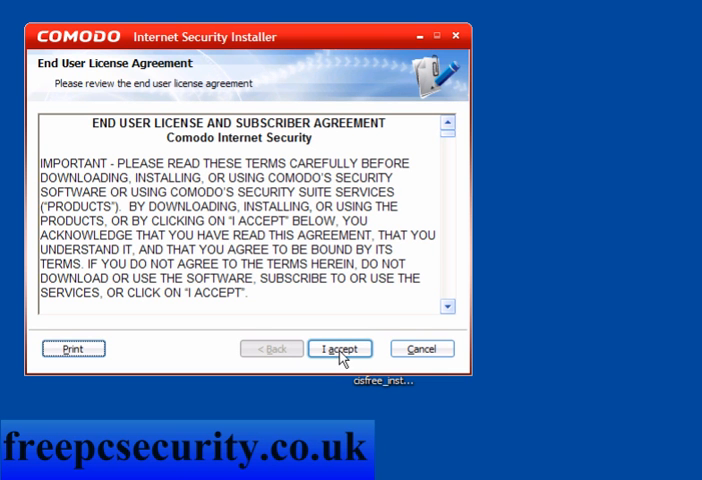
{"action": "left_click", "coordinate": [340, 348]}
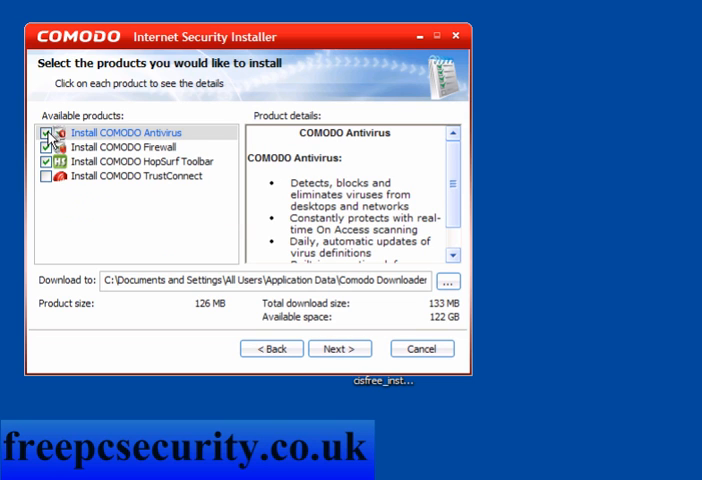
Exclude the HopSurf Toolbar and start downloading the selected COMODO products.
{"action": "left_click", "coordinate": [44, 132]}
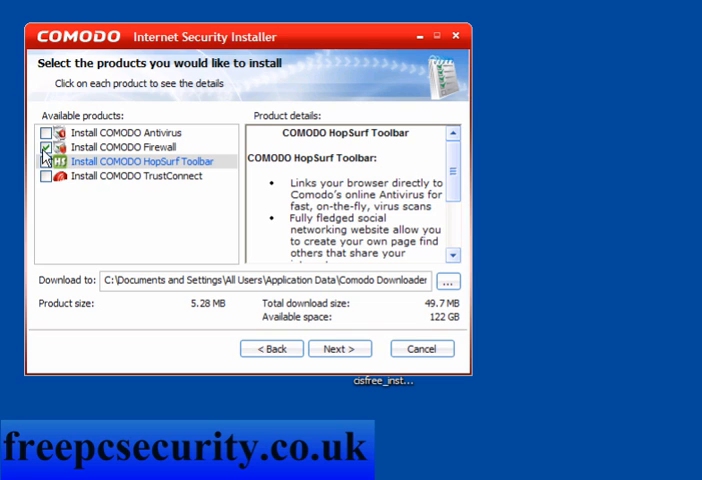
{"action": "left_click", "coordinate": [340, 348]}
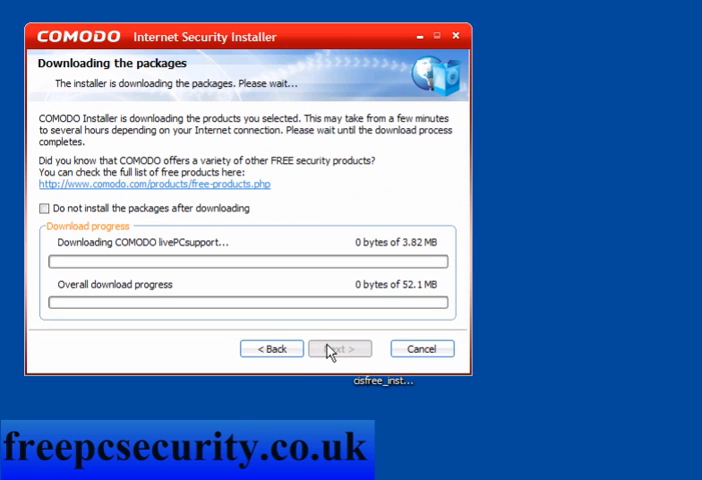
{"action": "left_click", "coordinate": [44, 208]}
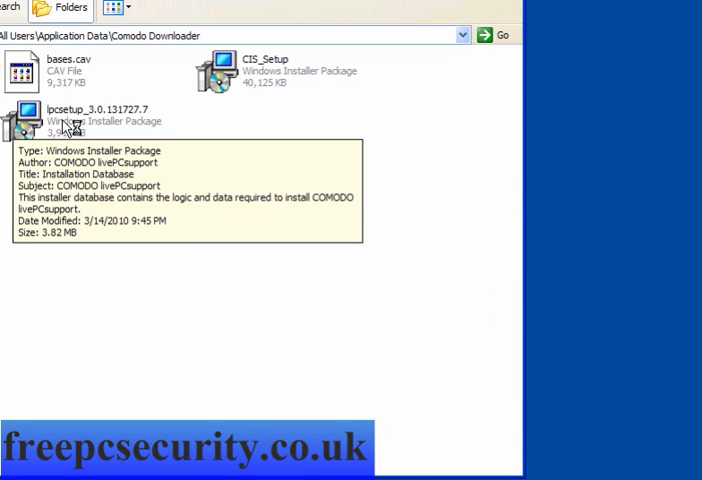
{"action": "left_click", "coordinate": [272, 70]}
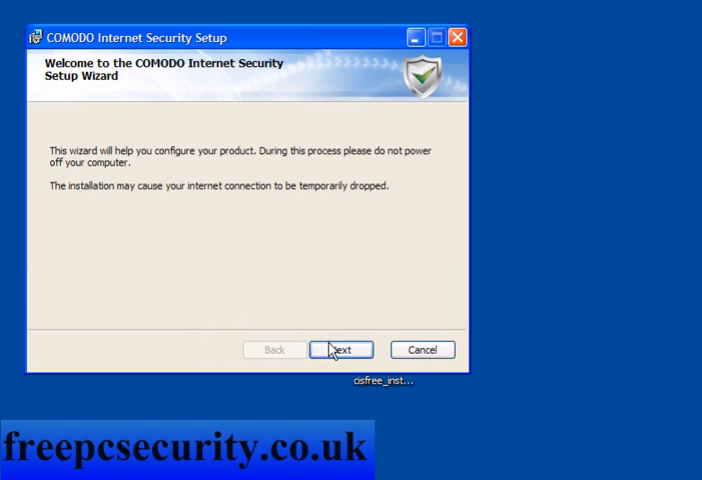
Accept the licence, keep the default folder, skip e-mail signup and exclude COMODO Antivirus.
{"action": "left_click", "coordinate": [340, 348]}
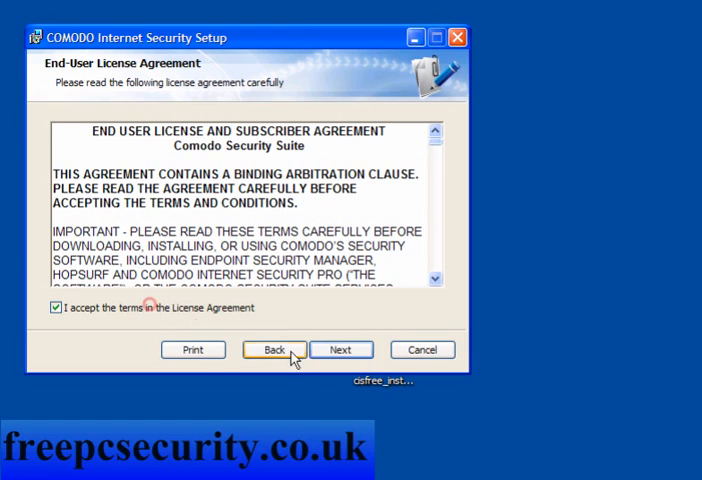
{"action": "left_click", "coordinate": [340, 348]}
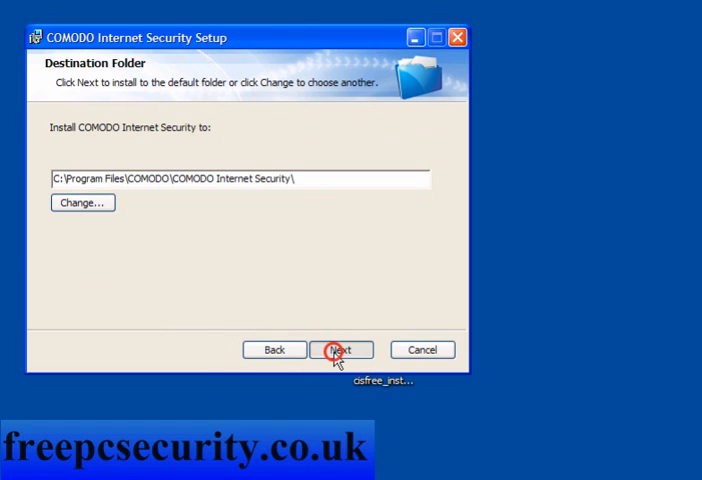
{"action": "left_click", "coordinate": [342, 348]}
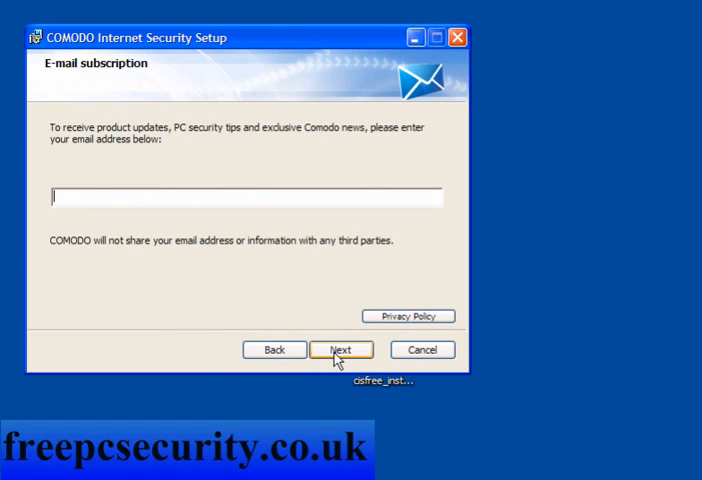
{"action": "left_click", "coordinate": [342, 348]}
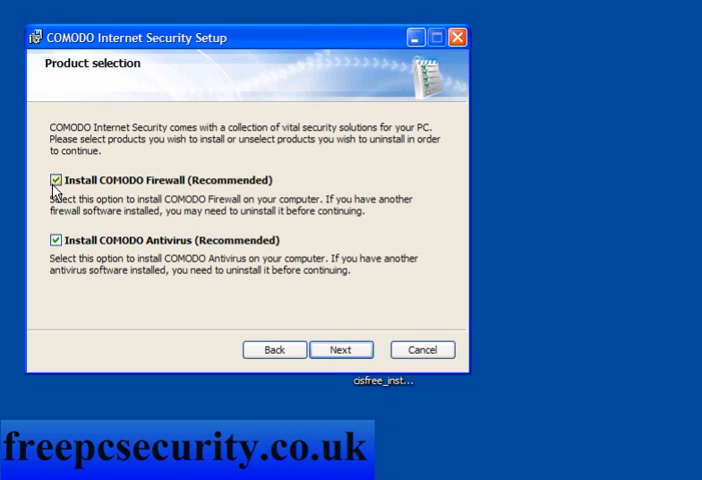
{"action": "left_click", "coordinate": [52, 240]}
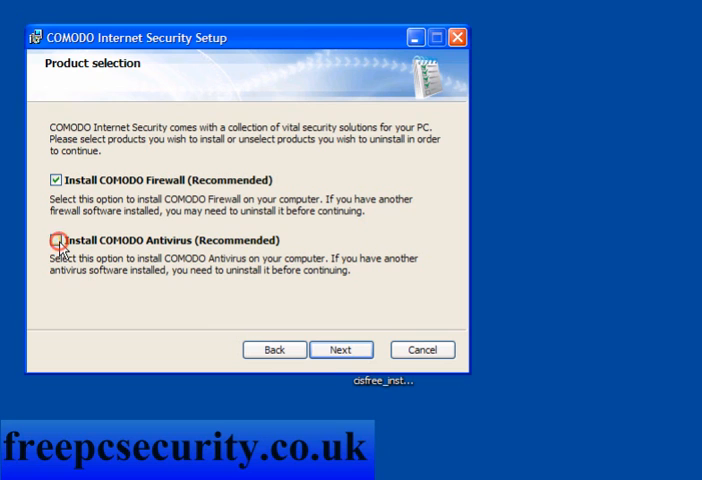
Choose Firewall with Maximum Proactive Defense and join the Threatcast community.
{"action": "left_click", "coordinate": [340, 348]}
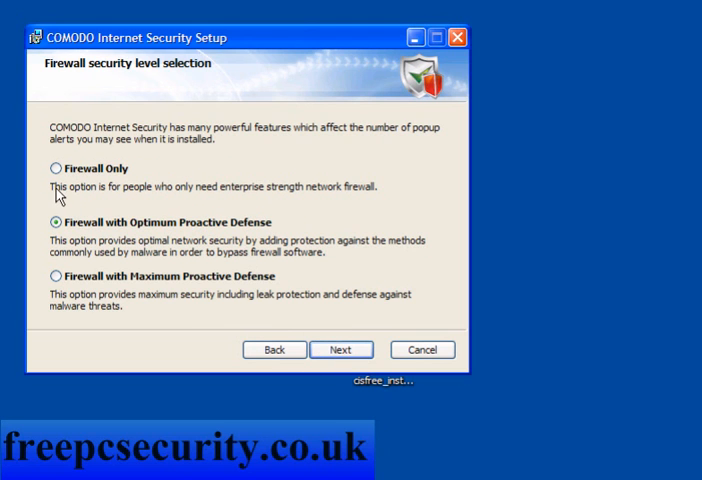
{"action": "mouse_move", "coordinate": [244, 242]}
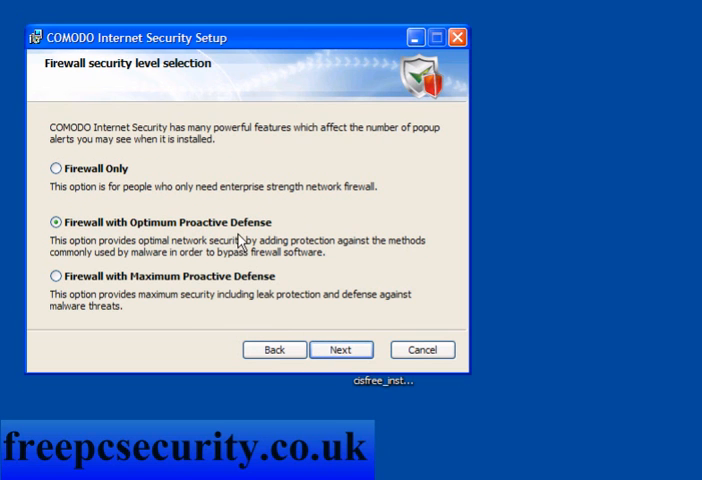
{"action": "left_click", "coordinate": [52, 276]}
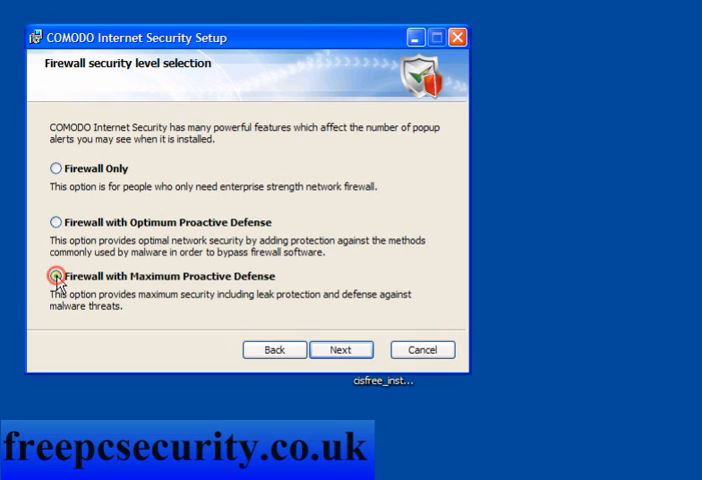
{"action": "left_click", "coordinate": [340, 348]}
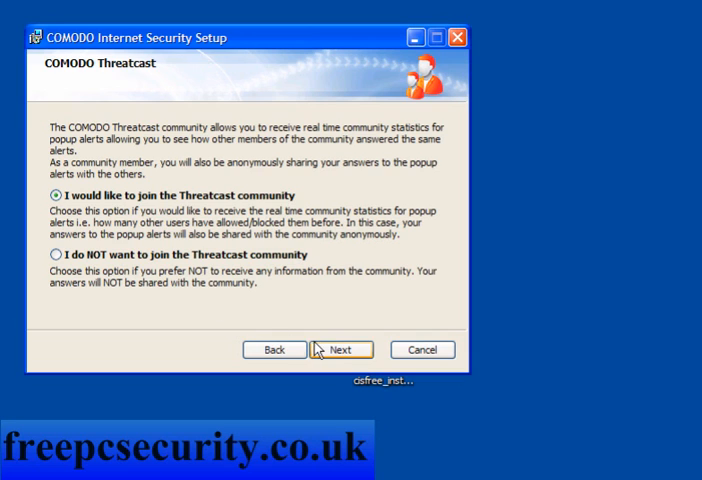
{"action": "left_click", "coordinate": [342, 348]}
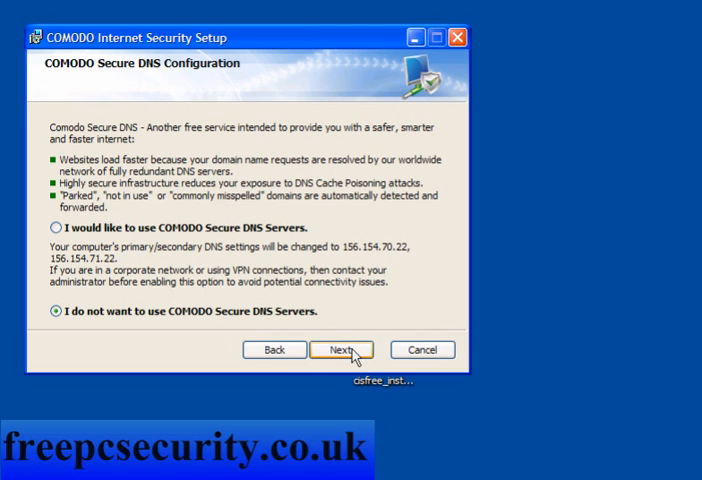
Skip Secure DNS, decline the Hopsurf homepage offer and start the installation.
{"action": "left_click", "coordinate": [340, 348]}
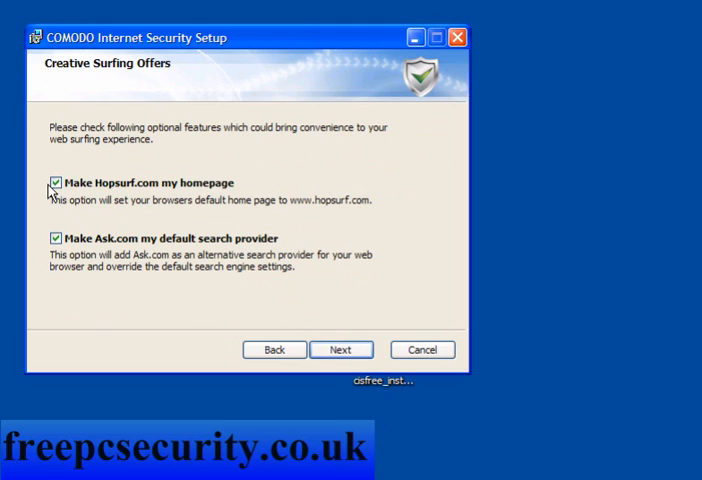
{"action": "left_click", "coordinate": [52, 182]}
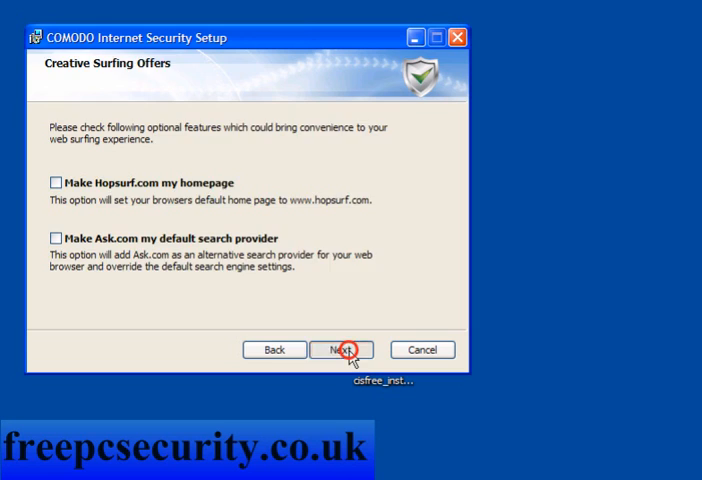
{"action": "left_click", "coordinate": [342, 350]}
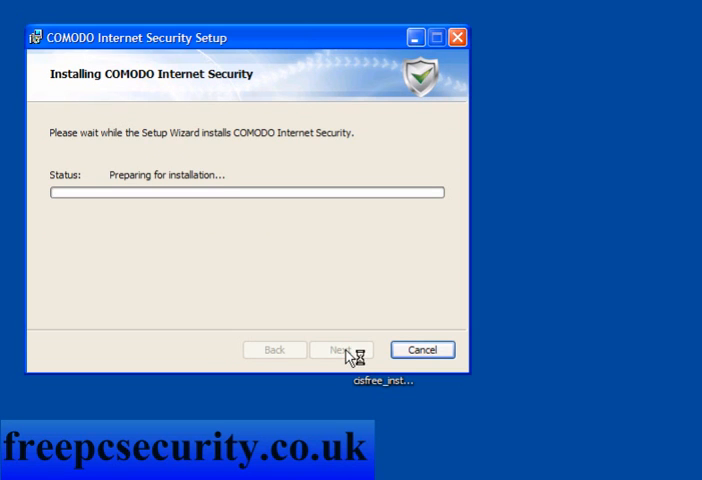
{"action": "mouse_move", "coordinate": [264, 320]}
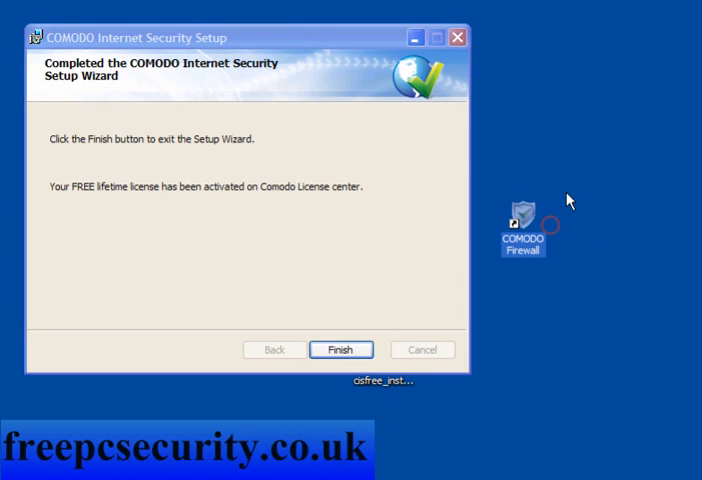
Finish the setup wizard and restart the computer now.
{"action": "left_click", "coordinate": [340, 348]}
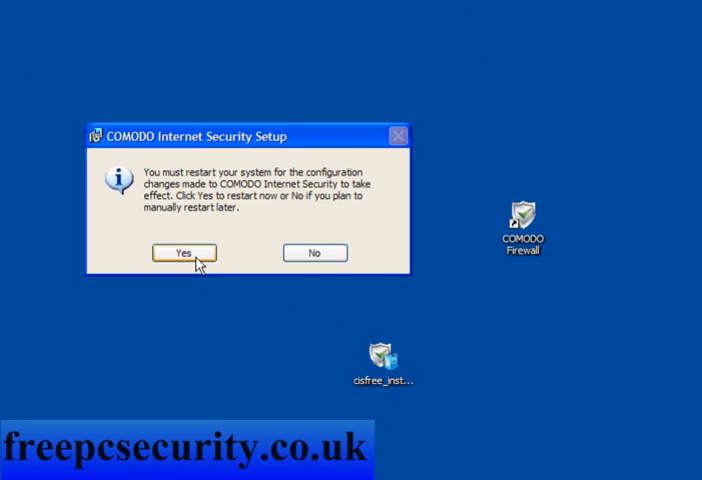
{"action": "left_click", "coordinate": [184, 252]}
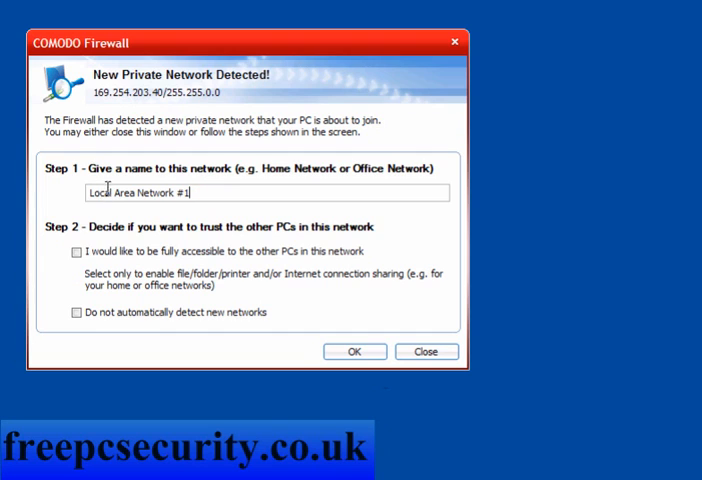
Accept Local Area Network #1 with other PCs untrusted and network detection left on.
{"action": "left_click", "coordinate": [76, 252]}
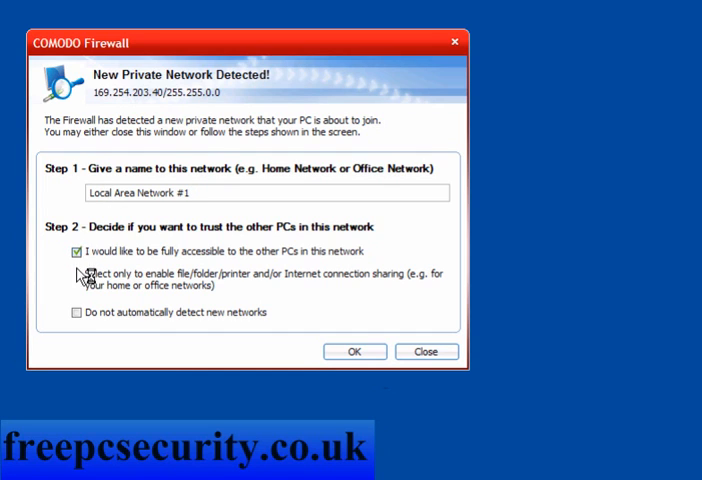
{"action": "left_click", "coordinate": [76, 312]}
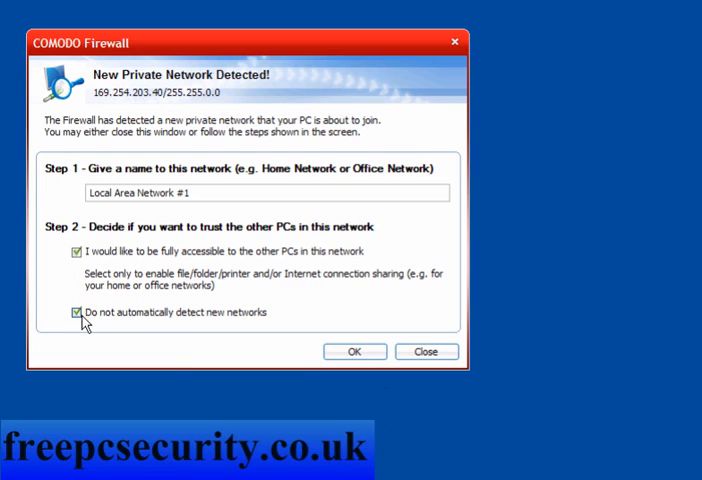
{"action": "left_click", "coordinate": [76, 312]}
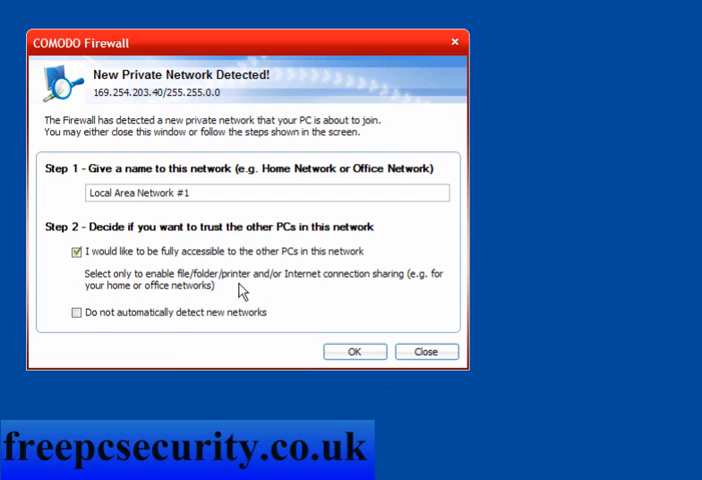
{"action": "left_click", "coordinate": [76, 252]}
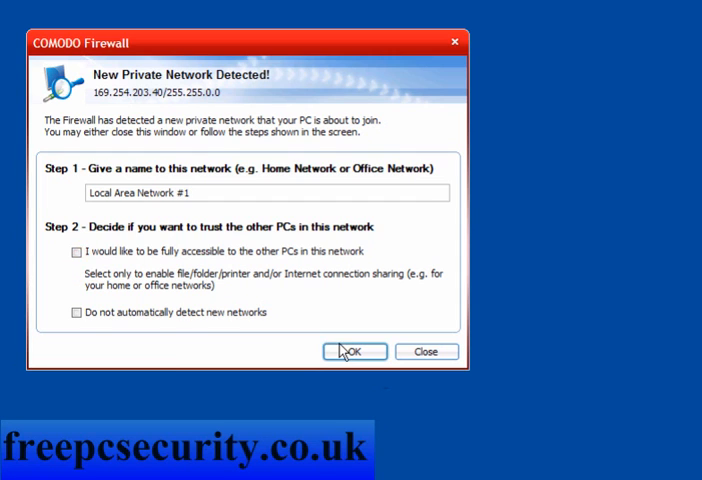
{"action": "left_click", "coordinate": [354, 352]}
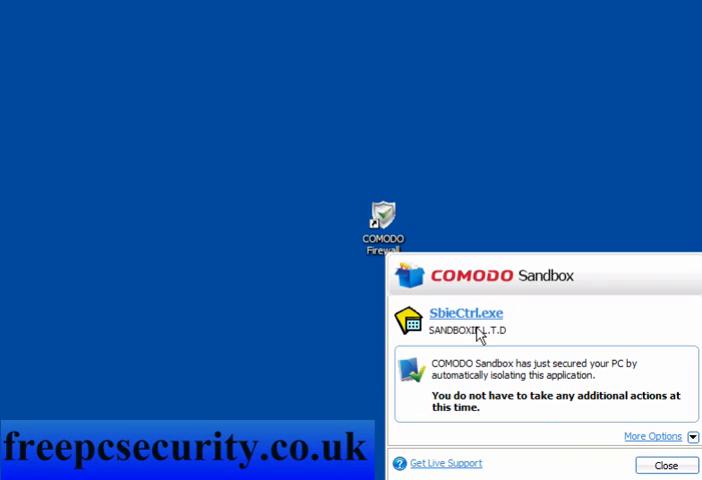
Set eraser.exe to run outside the Sandbox with its publisher always trusted, then start COMODO Firewall.
{"action": "left_click", "coordinate": [652, 436]}
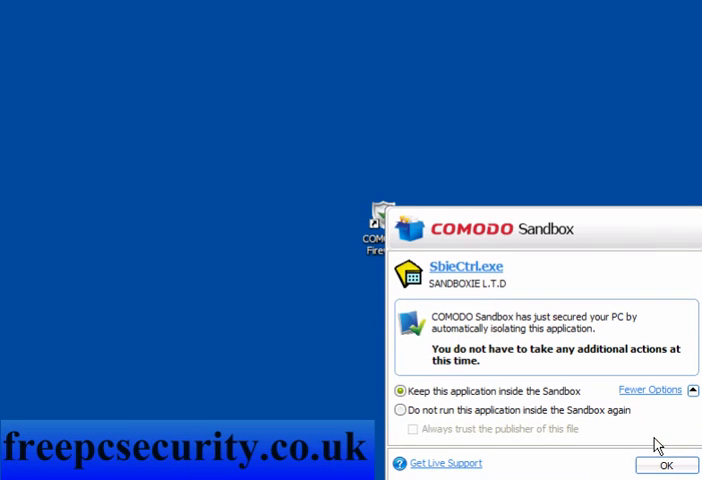
{"action": "left_click", "coordinate": [400, 410]}
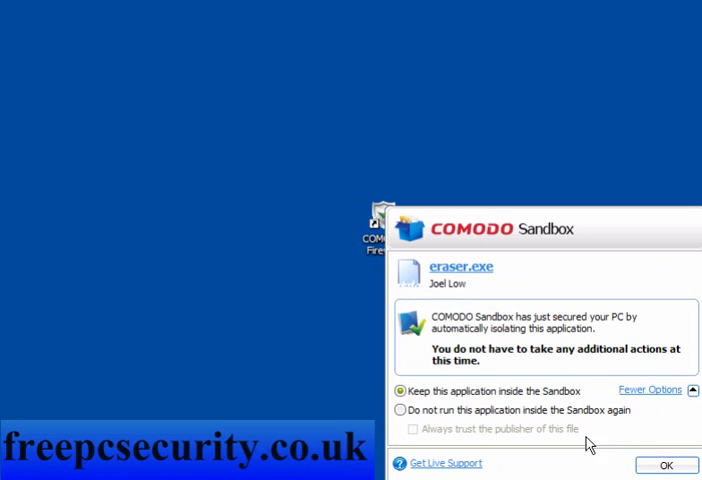
{"action": "left_click", "coordinate": [400, 410]}
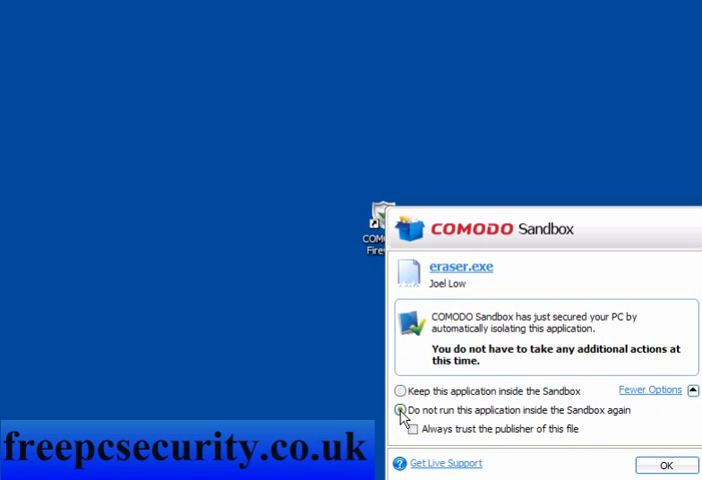
{"action": "left_click", "coordinate": [412, 428]}
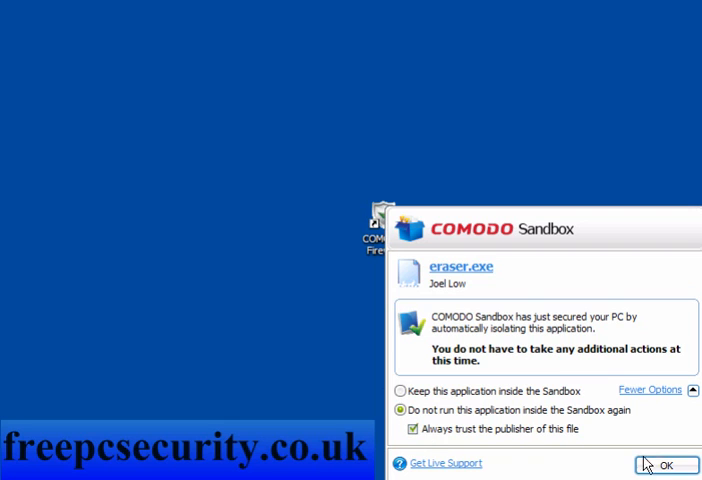
{"action": "left_click", "coordinate": [666, 464]}
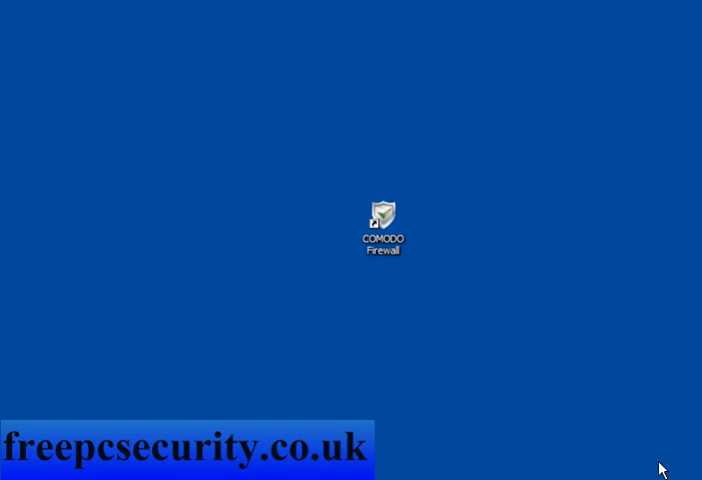
{"action": "double_click", "coordinate": [382, 218]}
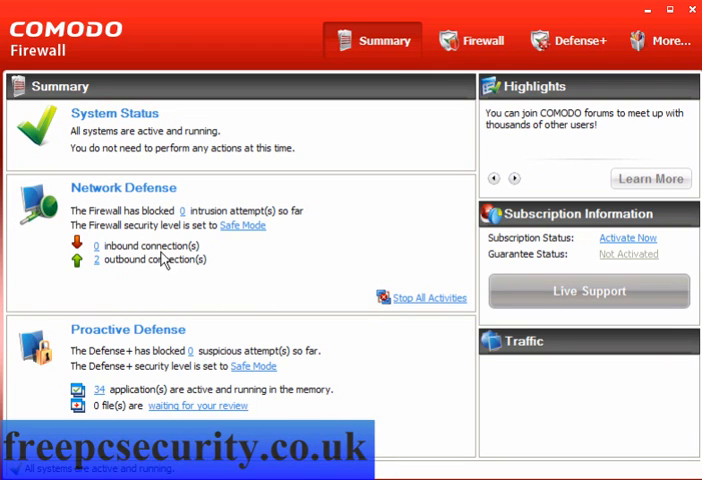
{"action": "mouse_move", "coordinate": [244, 224]}
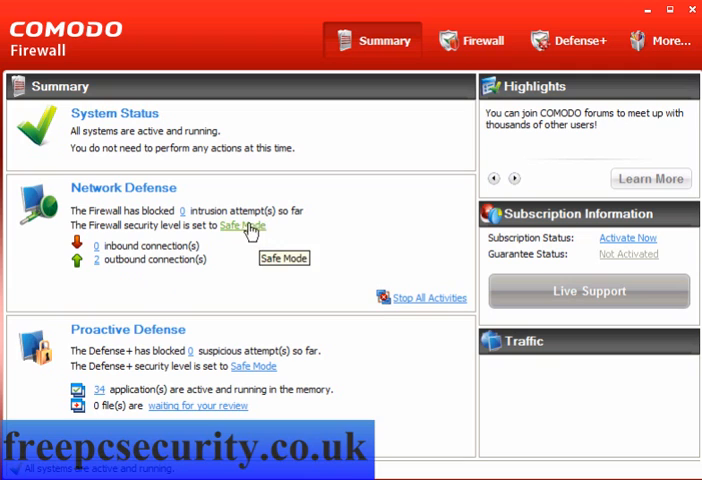
{"action": "mouse_move", "coordinate": [236, 370]}
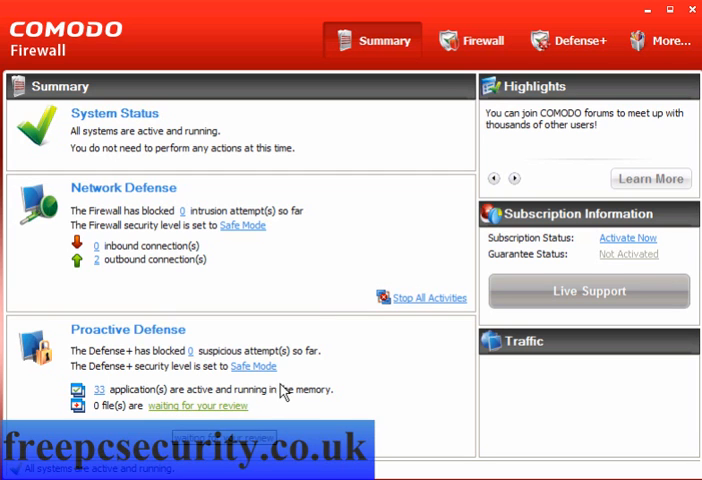
Preview the trusted and blocked application definitions under Firewall tasks without saving.
{"action": "left_click", "coordinate": [470, 40]}
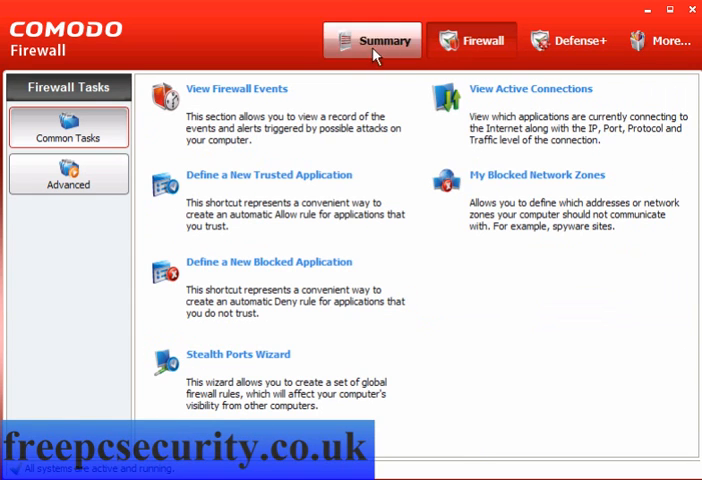
{"action": "left_click", "coordinate": [470, 40]}
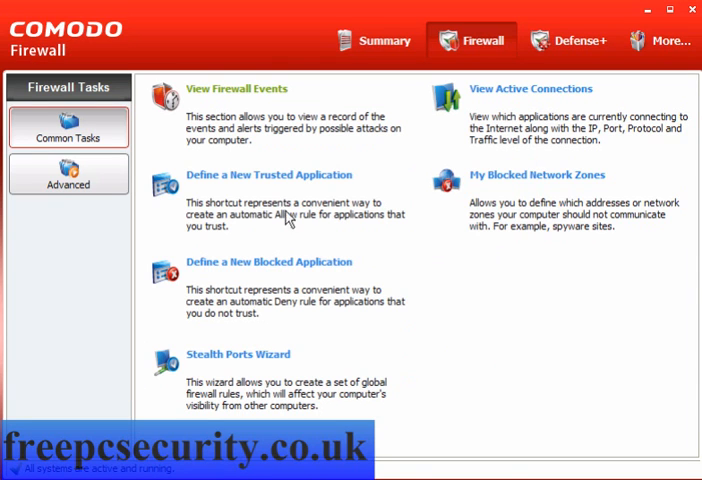
{"action": "left_click", "coordinate": [268, 176]}
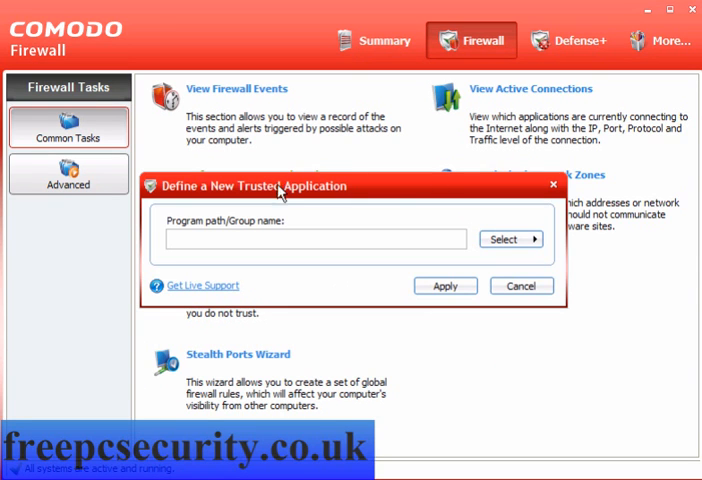
{"action": "left_click", "coordinate": [508, 240]}
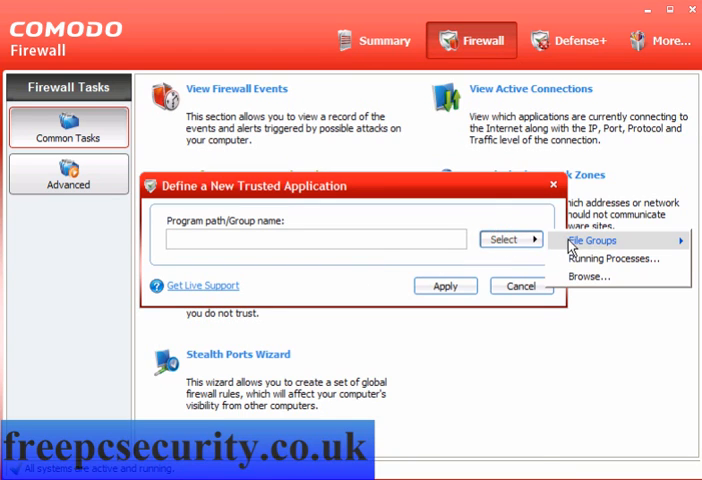
{"action": "mouse_move", "coordinate": [588, 276]}
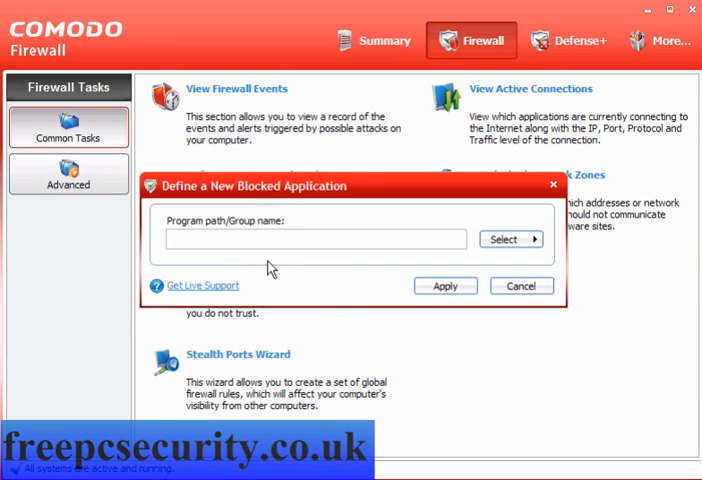
{"action": "left_click", "coordinate": [520, 286]}
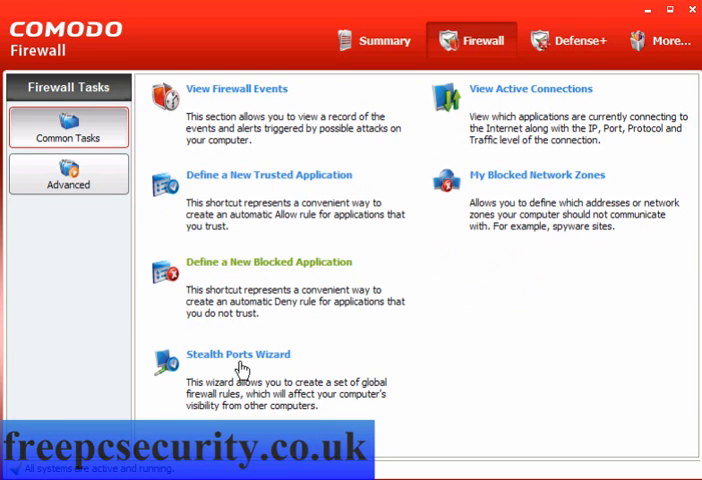
Run the Stealth Ports Wizard to block all incoming connections and stealth ports for everyone.
{"action": "left_click", "coordinate": [238, 354]}
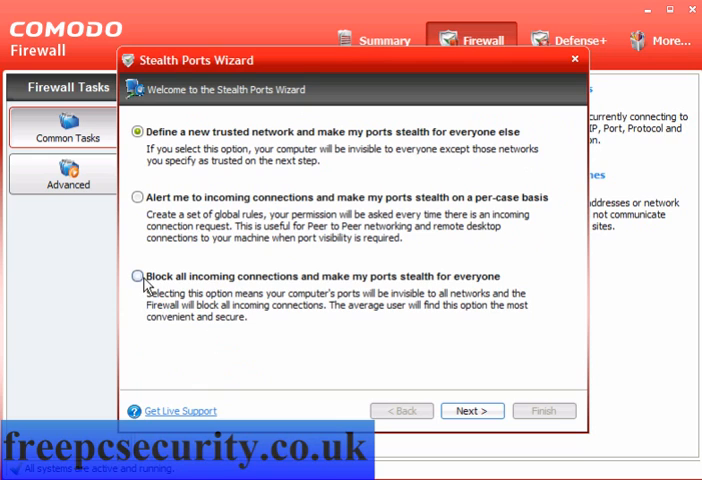
{"action": "left_click", "coordinate": [132, 276]}
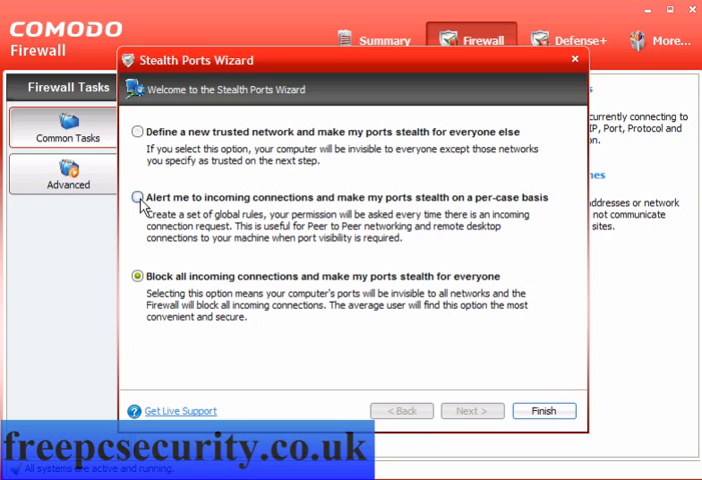
{"action": "left_click", "coordinate": [136, 196]}
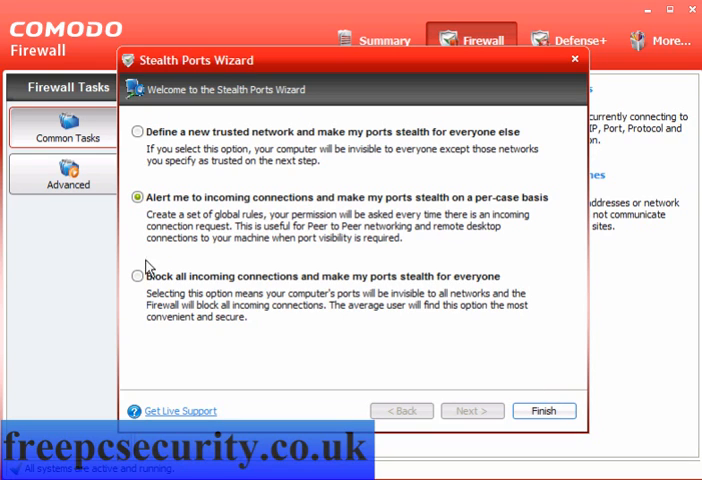
{"action": "left_click", "coordinate": [138, 276]}
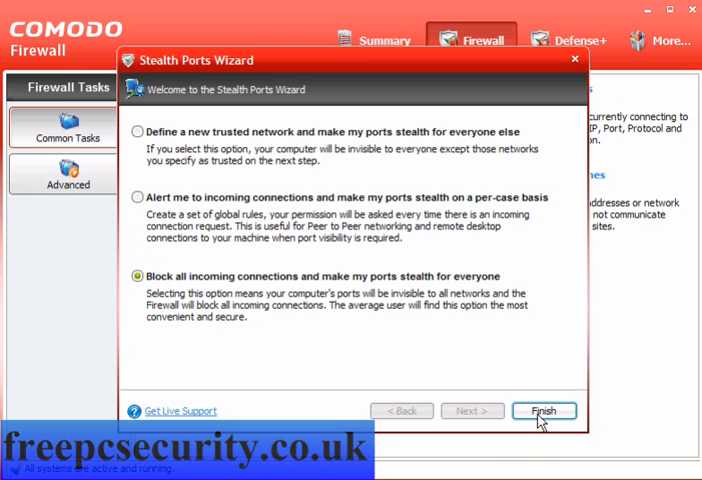
{"action": "left_click", "coordinate": [544, 410]}
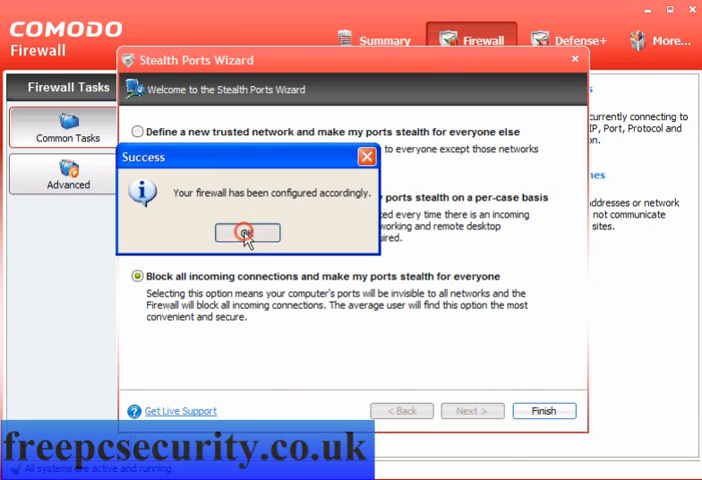
{"action": "left_click", "coordinate": [248, 232]}
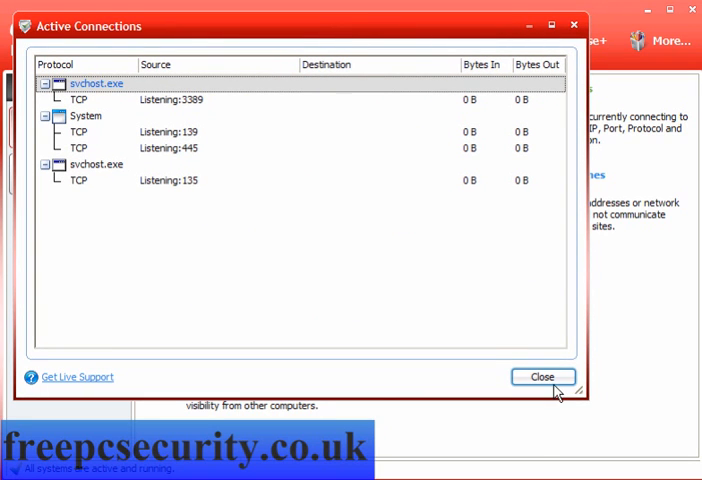
Close the Active Connections list and show the advanced firewall tasks.
{"action": "left_click", "coordinate": [542, 376]}
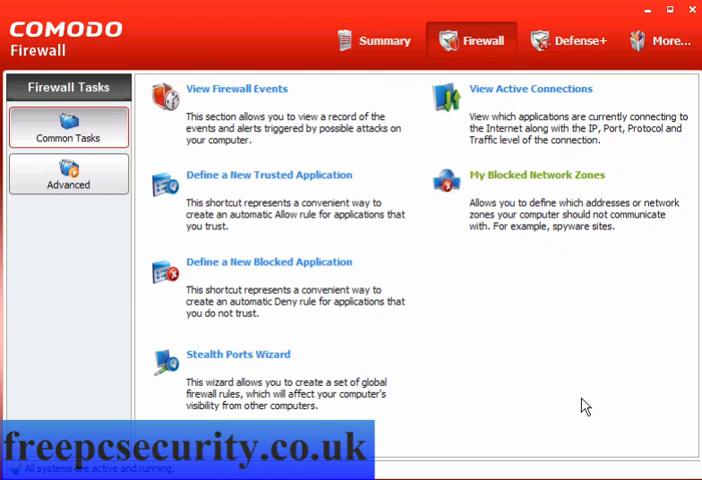
{"action": "left_click", "coordinate": [68, 184]}
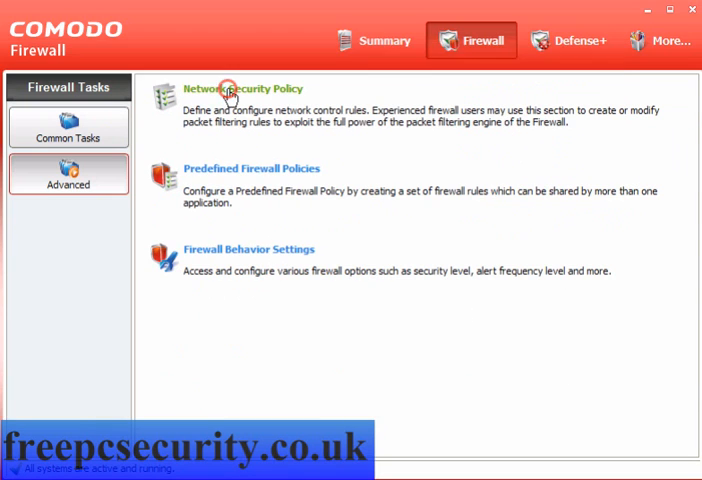
{"action": "left_click", "coordinate": [252, 88]}
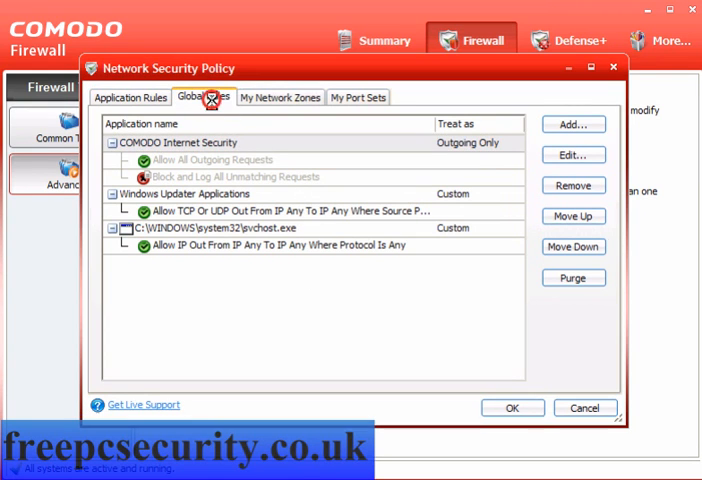
{"action": "left_click", "coordinate": [280, 96]}
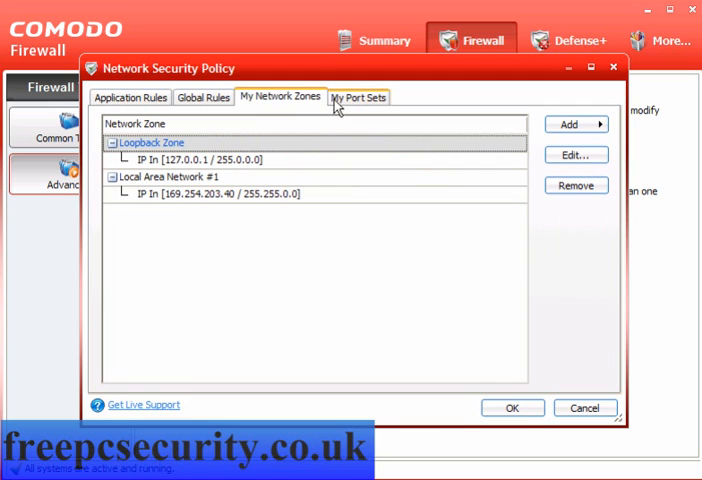
{"action": "left_click", "coordinate": [358, 96]}
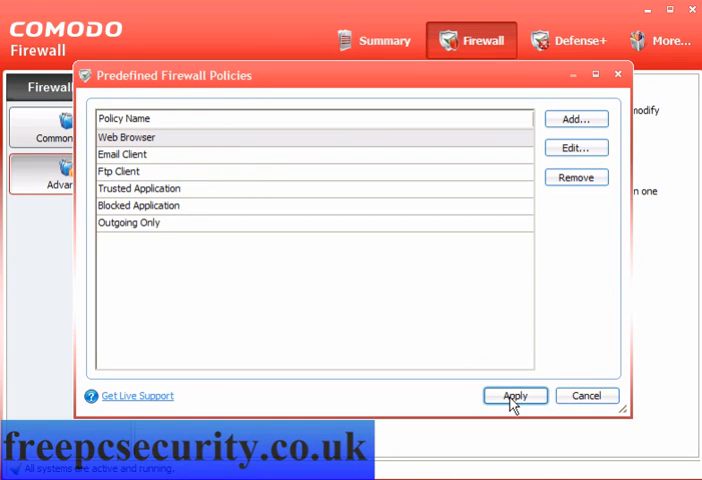
{"action": "right_click", "coordinate": [128, 136]}
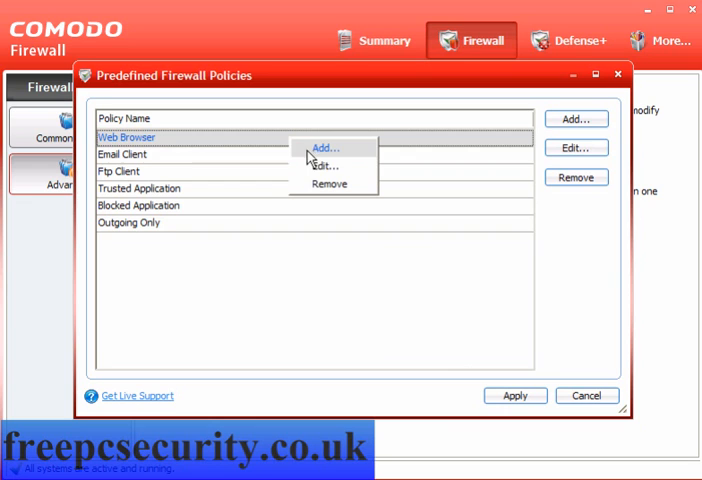
{"action": "mouse_move", "coordinate": [602, 394]}
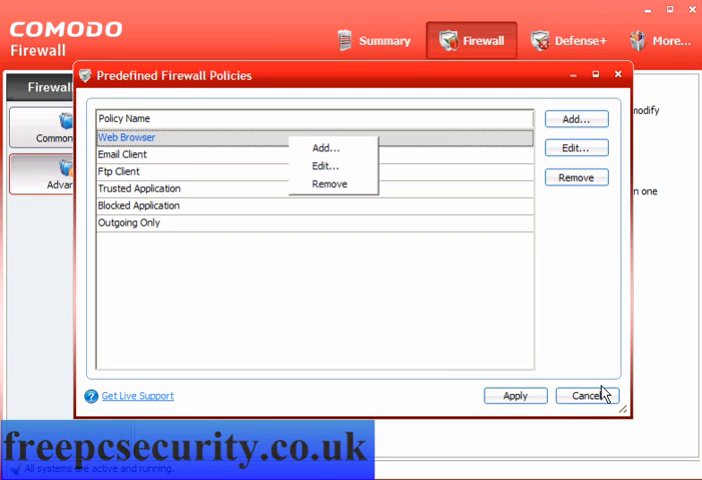
{"action": "left_click", "coordinate": [588, 396]}
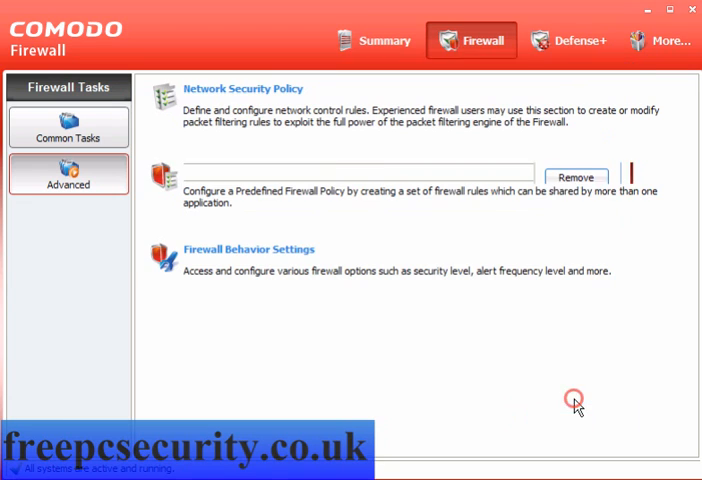
{"action": "left_click", "coordinate": [250, 250]}
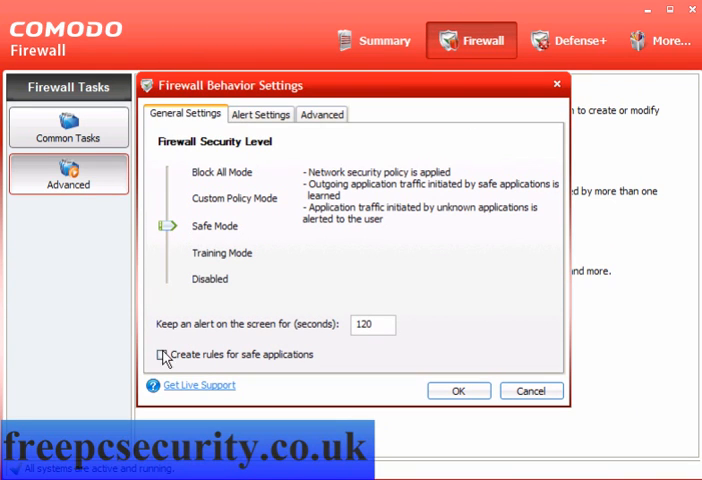
Enable creating rules for safe applications and review the alert settings.
{"action": "left_click", "coordinate": [160, 354]}
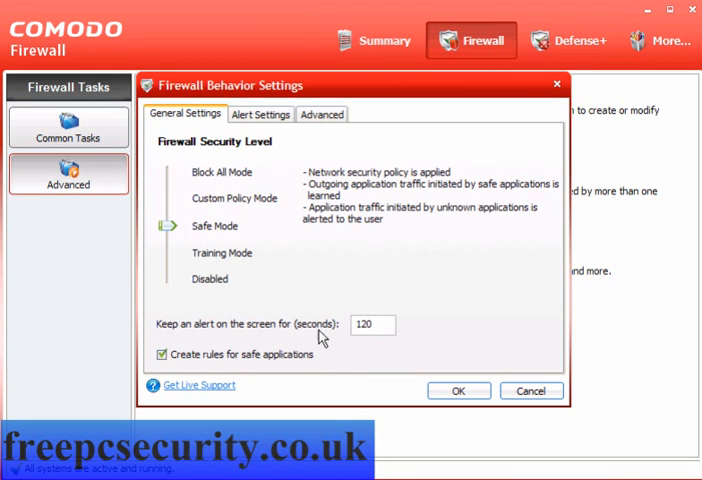
{"action": "left_click", "coordinate": [372, 324]}
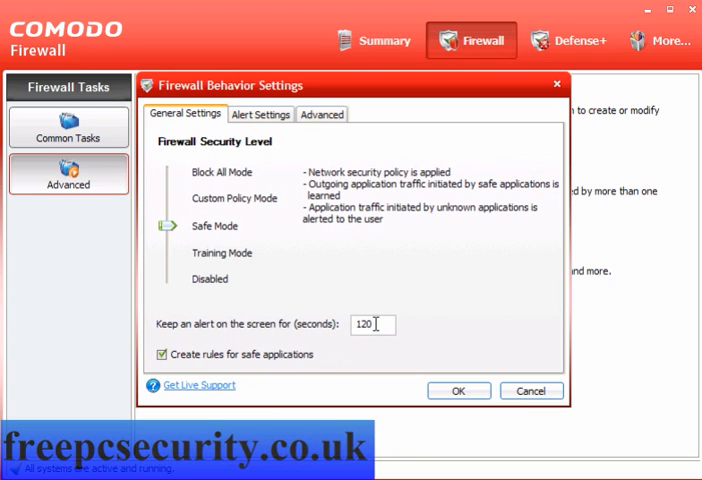
{"action": "mouse_move", "coordinate": [312, 172]}
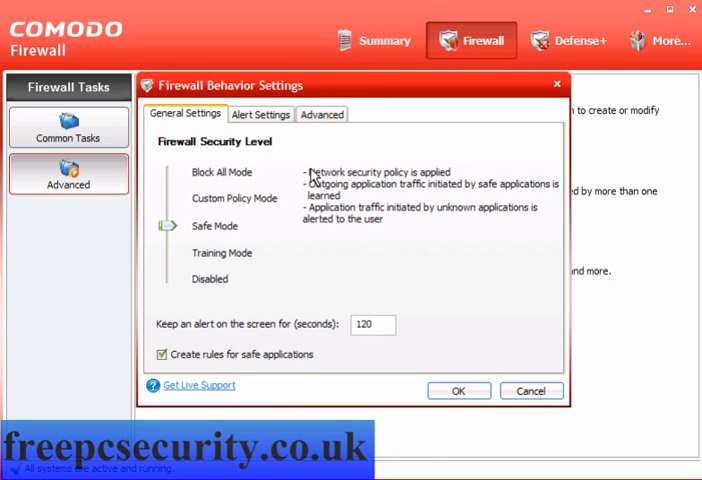
{"action": "left_click", "coordinate": [260, 114]}
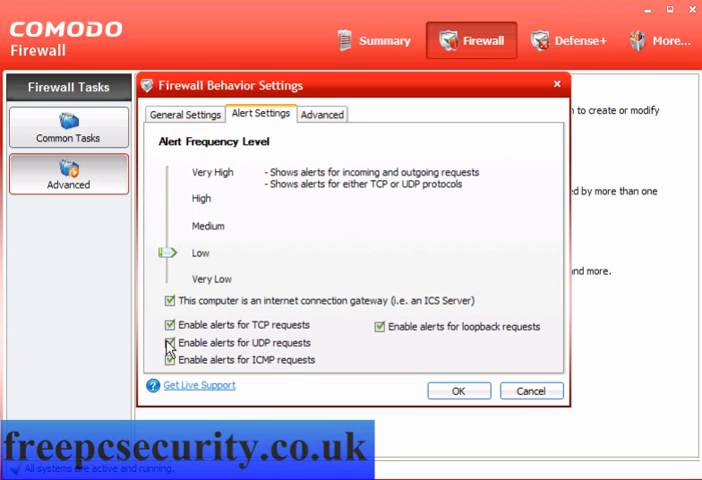
Enable Protect the ARP Cache and Block Gratuitous ARP Frames in Advanced behaviour settings.
{"action": "left_click", "coordinate": [322, 114]}
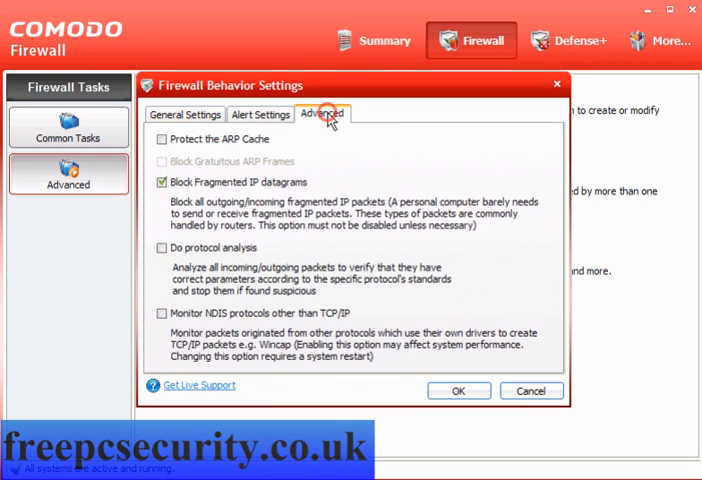
{"action": "left_click", "coordinate": [160, 140]}
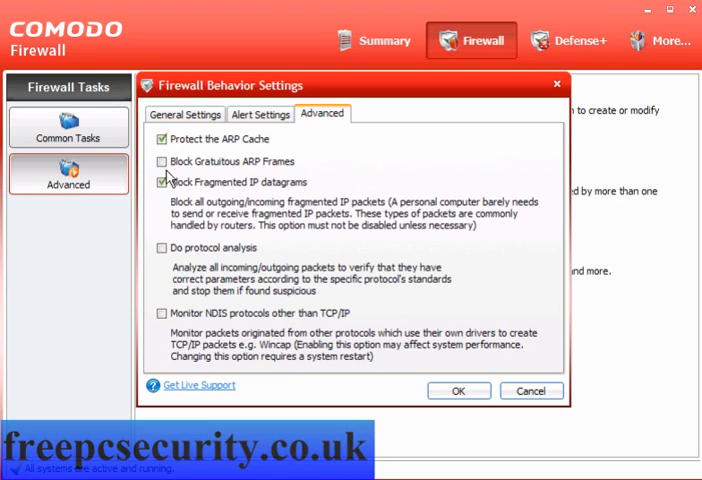
{"action": "left_click", "coordinate": [162, 160]}
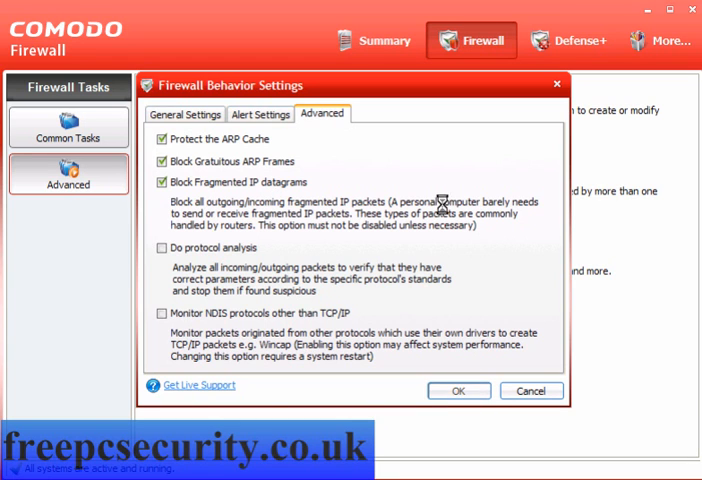
Switch to the Defense+ tab and open its events, showing the empty My Blocked Files list.
{"action": "left_click", "coordinate": [568, 40]}
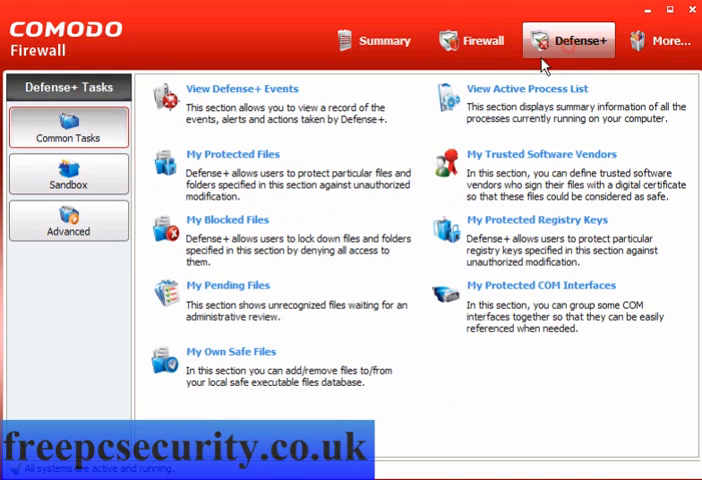
{"action": "mouse_move", "coordinate": [254, 88]}
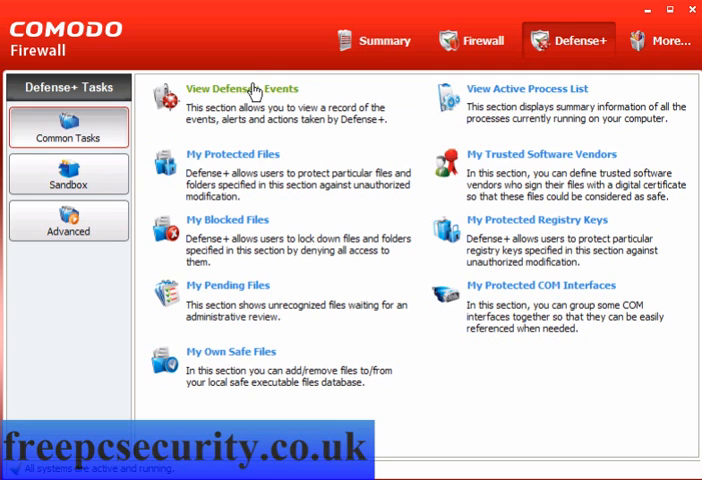
{"action": "left_click", "coordinate": [242, 88]}
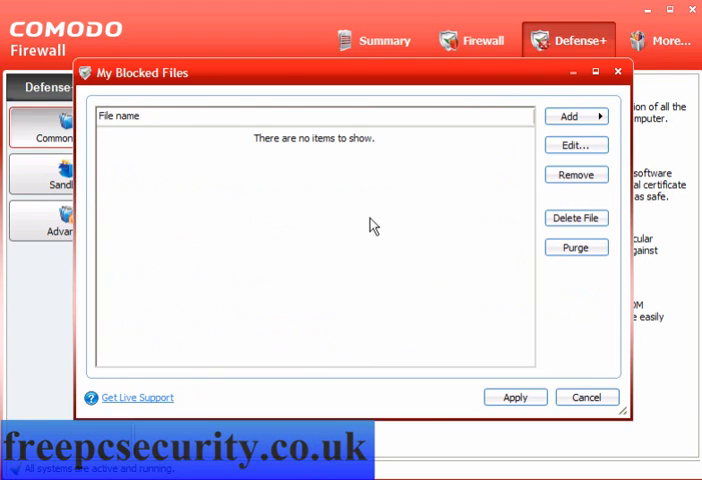
Check the Add options of My Blocked Files and Move to of My Pending Files, then close the list.
{"action": "left_click", "coordinate": [576, 116]}
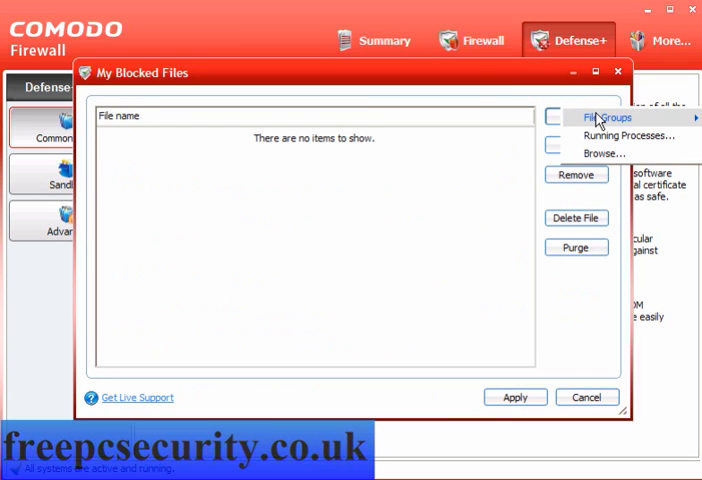
{"action": "mouse_move", "coordinate": [572, 388]}
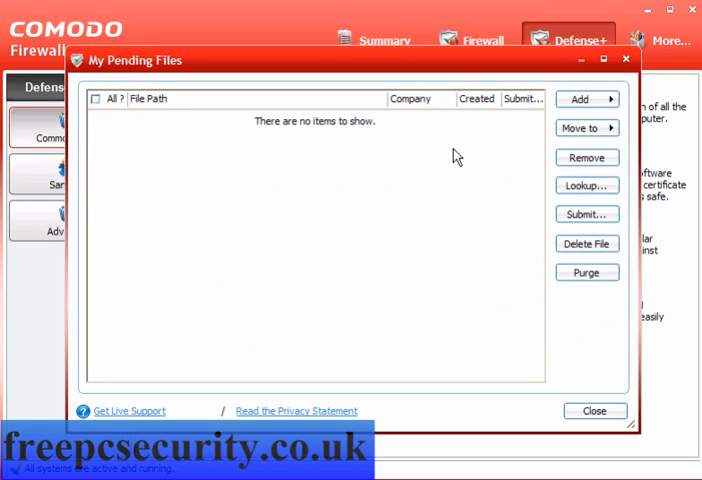
{"action": "left_click", "coordinate": [586, 128]}
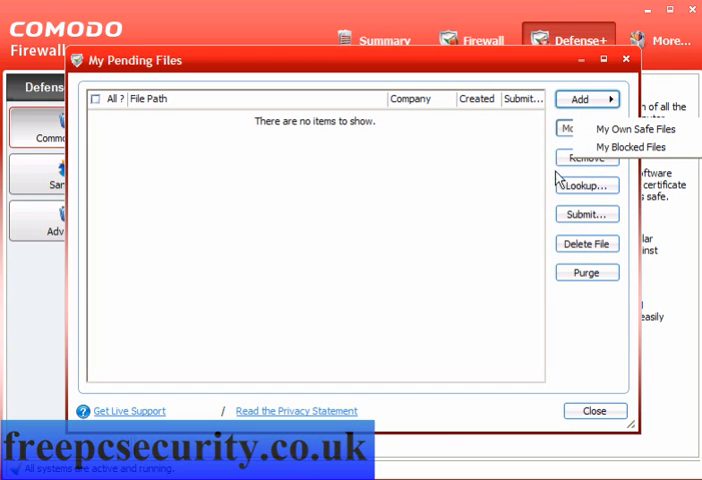
{"action": "left_click", "coordinate": [594, 410]}
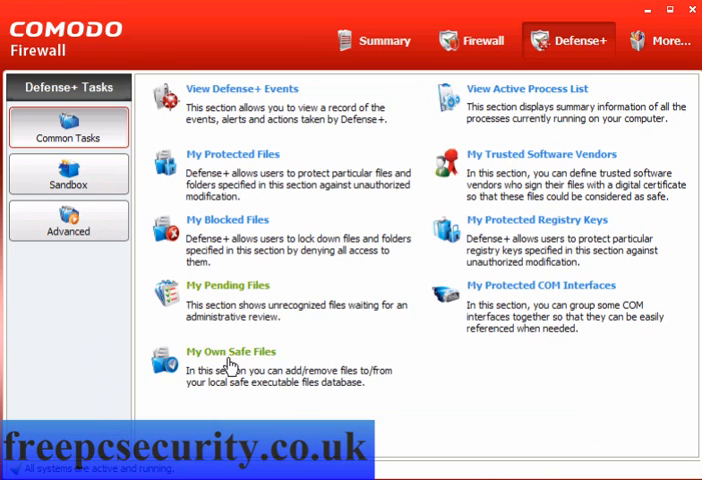
{"action": "left_click", "coordinate": [232, 352]}
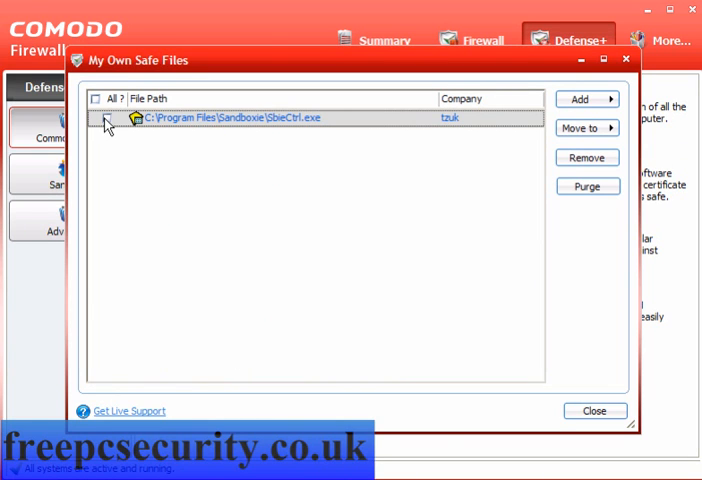
{"action": "left_click", "coordinate": [586, 128]}
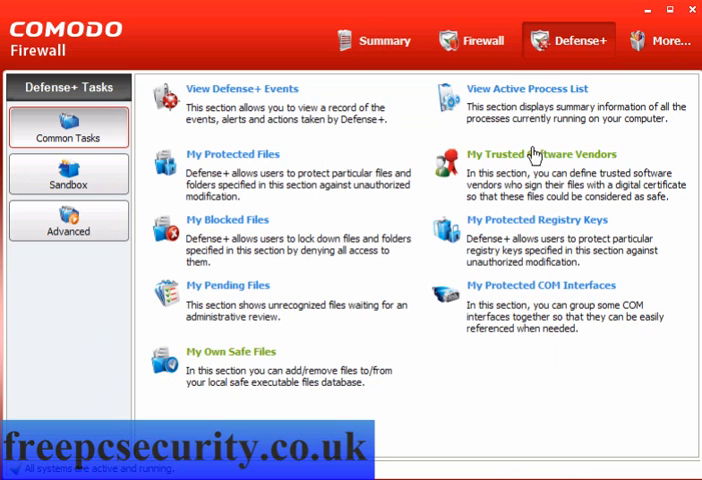
{"action": "left_click", "coordinate": [526, 88]}
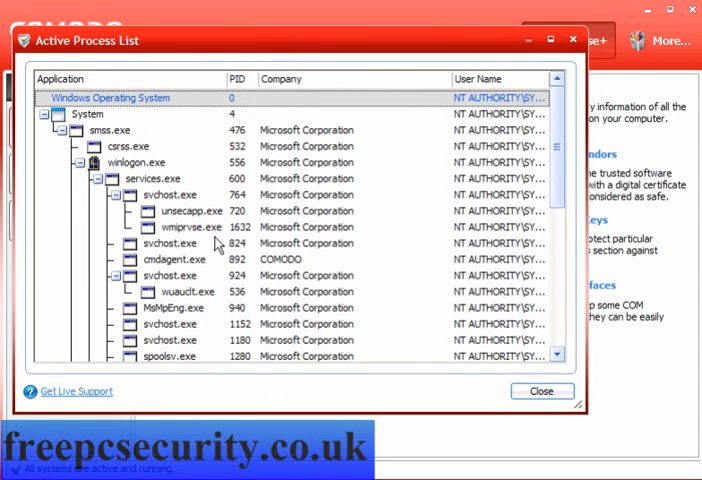
{"action": "mouse_move", "coordinate": [190, 284]}
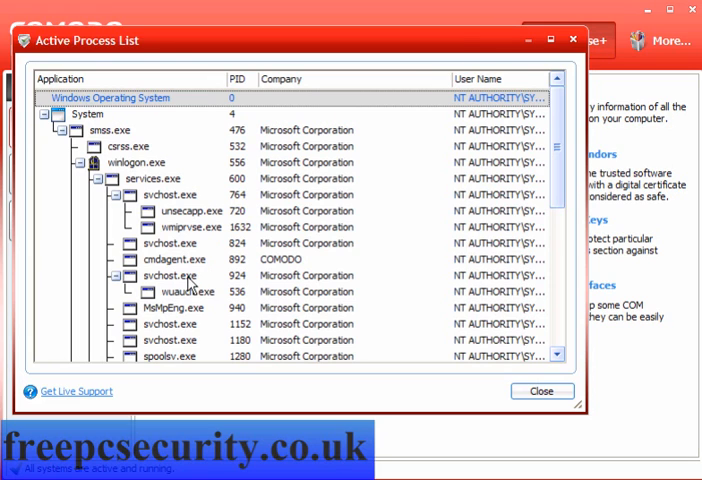
{"action": "right_click", "coordinate": [170, 276]}
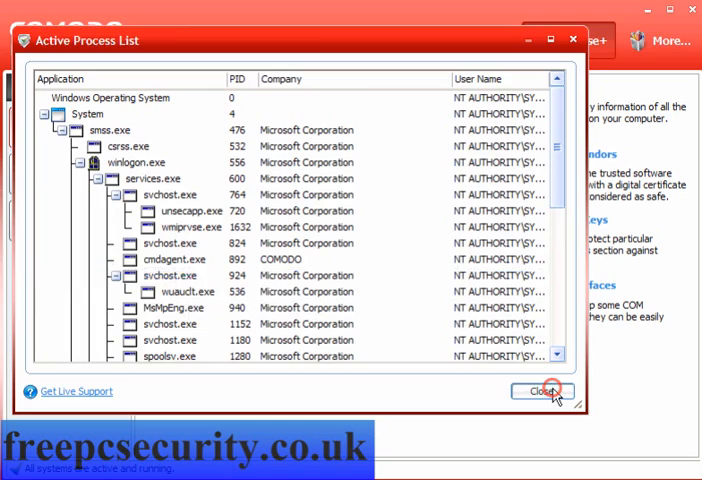
{"action": "left_click", "coordinate": [540, 392]}
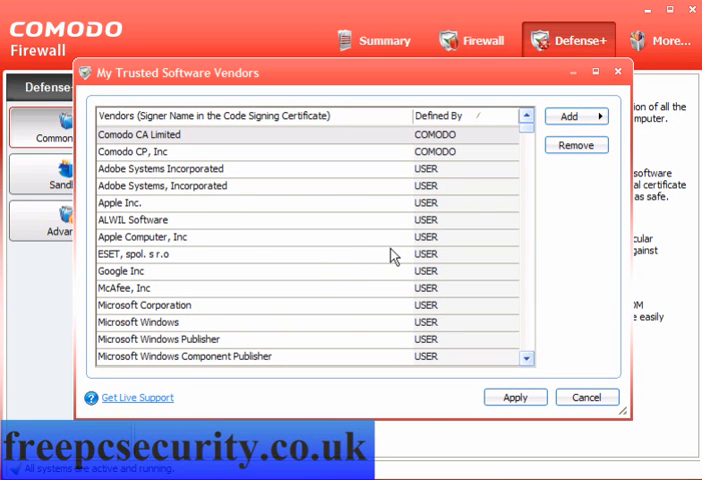
{"action": "scroll", "scroll_direction": "down", "scroll_amount": 3}
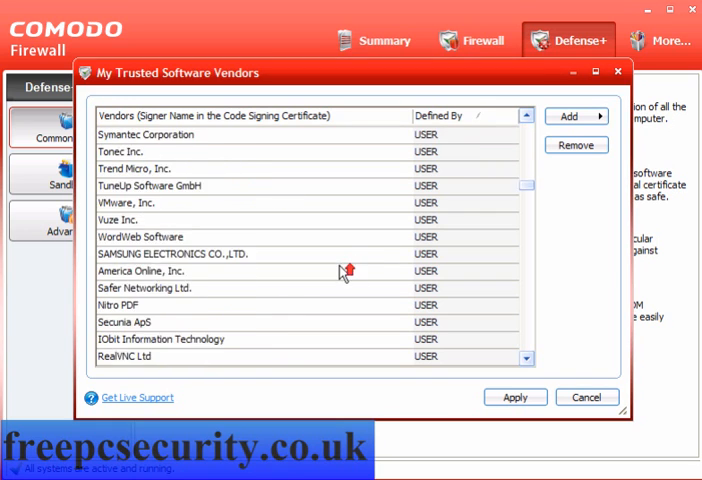
{"action": "left_click", "coordinate": [572, 116]}
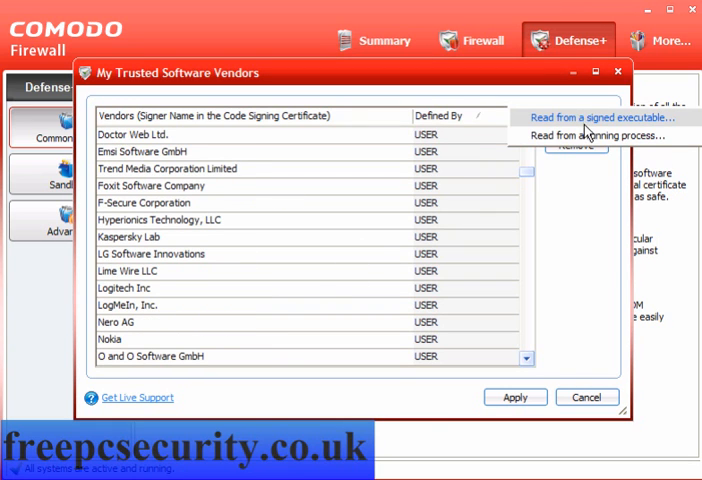
{"action": "left_click", "coordinate": [584, 136]}
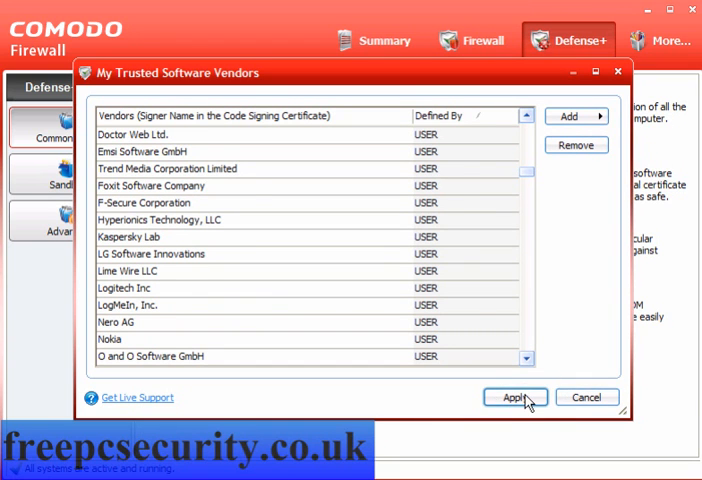
{"action": "left_click", "coordinate": [516, 396]}
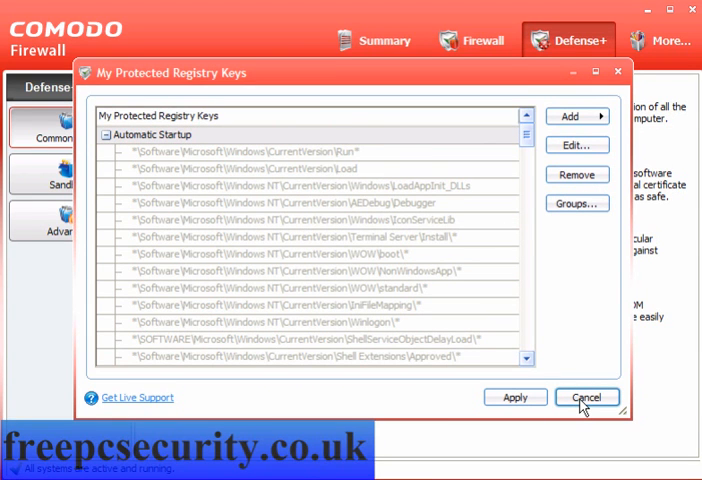
{"action": "left_click", "coordinate": [586, 396]}
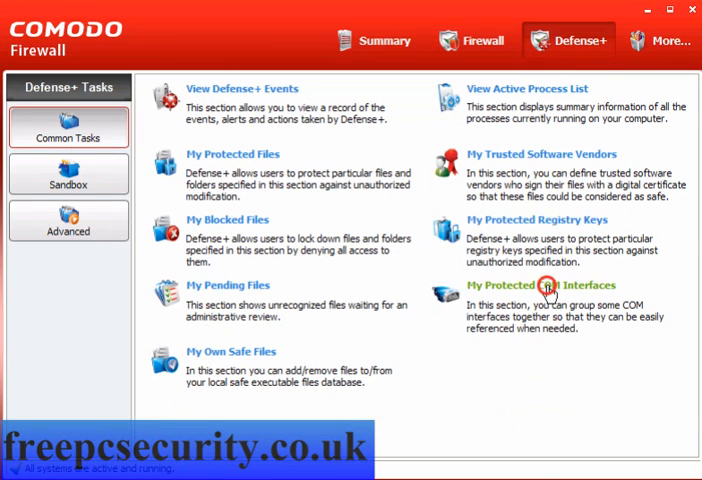
{"action": "left_click", "coordinate": [544, 284]}
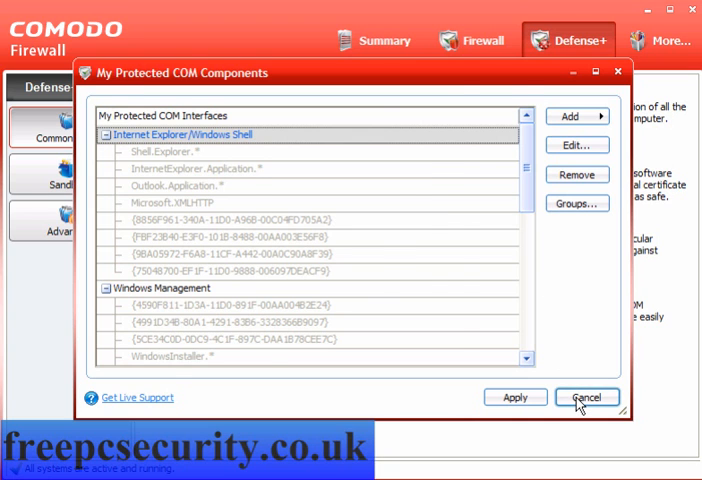
{"action": "left_click", "coordinate": [584, 396]}
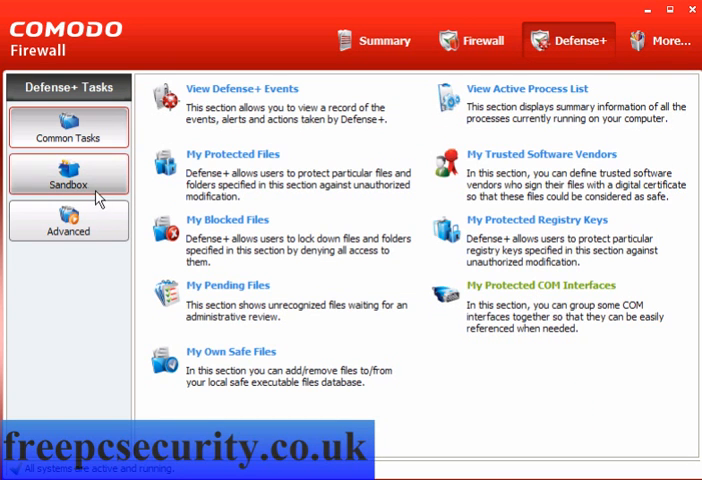
Add the desktop Setup_95.exe to Programs in the Sandbox at Limited restriction.
{"action": "left_click", "coordinate": [68, 184]}
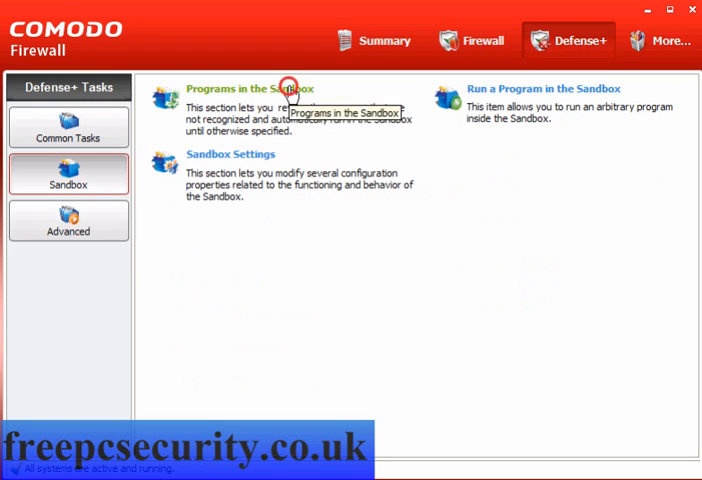
{"action": "left_click", "coordinate": [262, 88]}
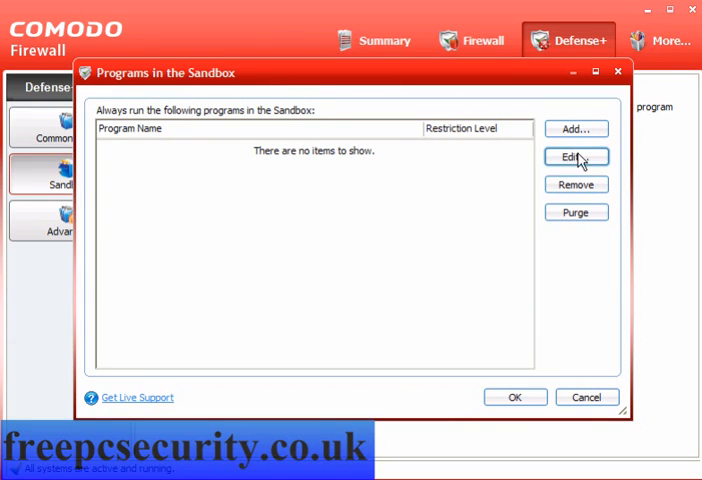
{"action": "left_click", "coordinate": [576, 128]}
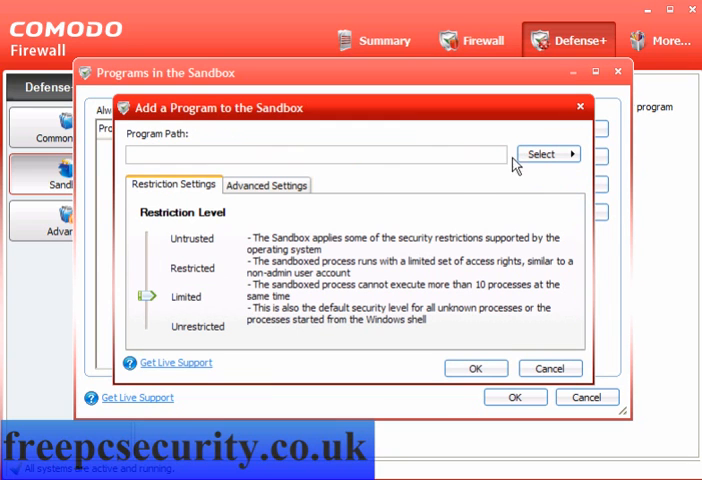
{"action": "mouse_move", "coordinate": [170, 278]}
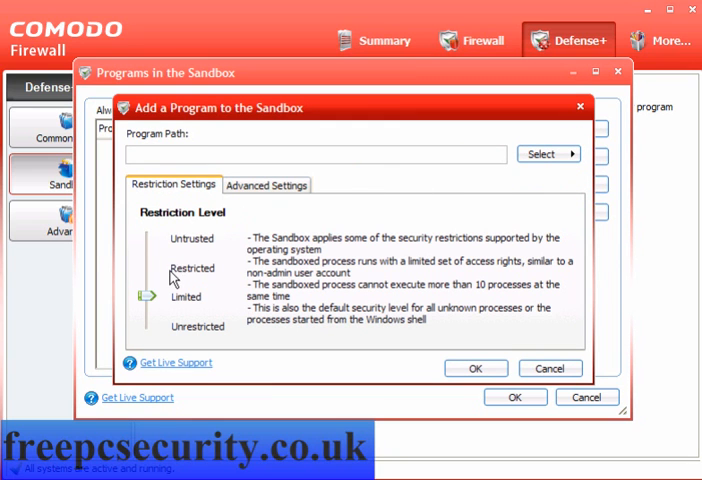
{"action": "mouse_move", "coordinate": [490, 212]}
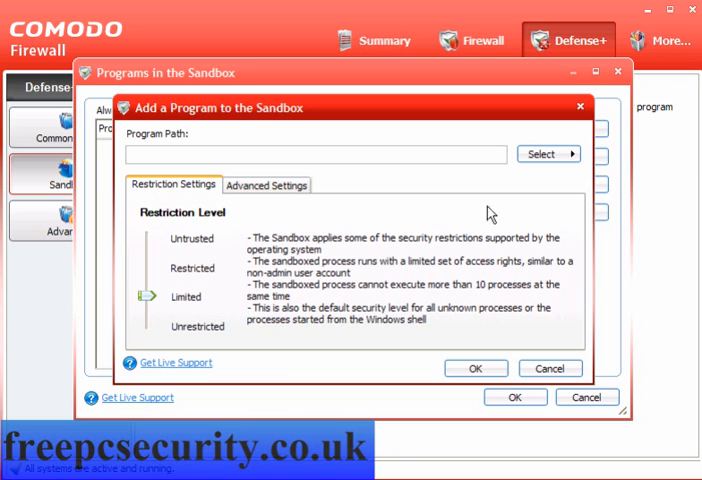
{"action": "left_click", "coordinate": [548, 154]}
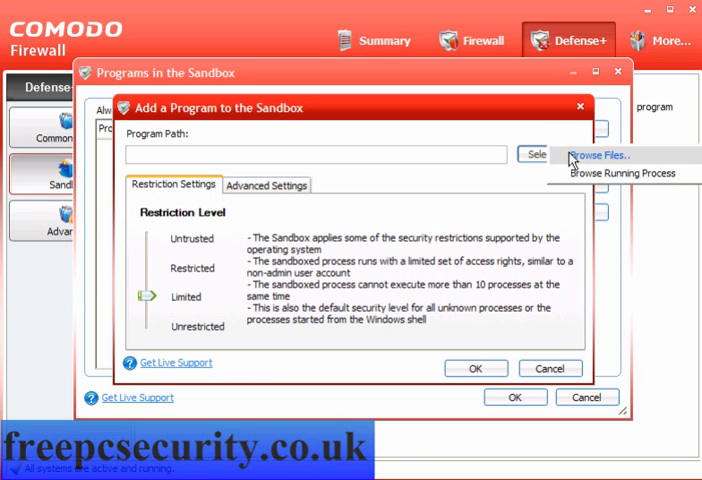
{"action": "left_click", "coordinate": [596, 154]}
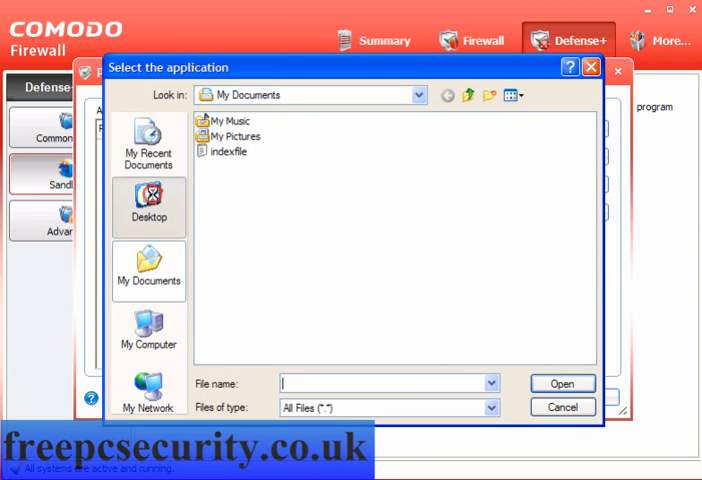
{"action": "left_click", "coordinate": [148, 208]}
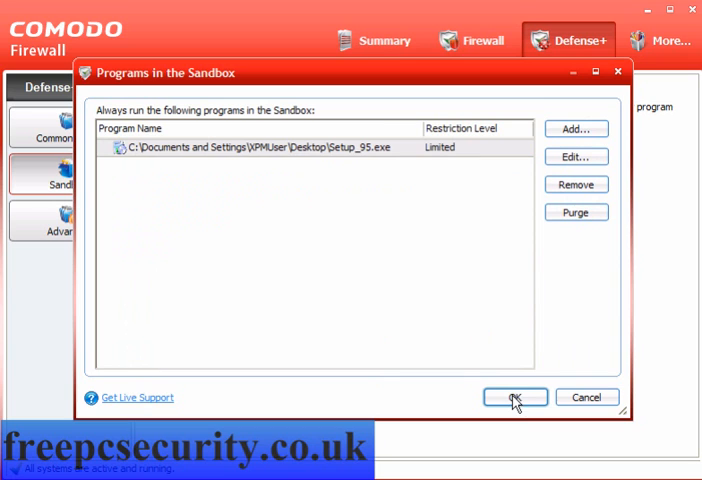
{"action": "left_click", "coordinate": [516, 396]}
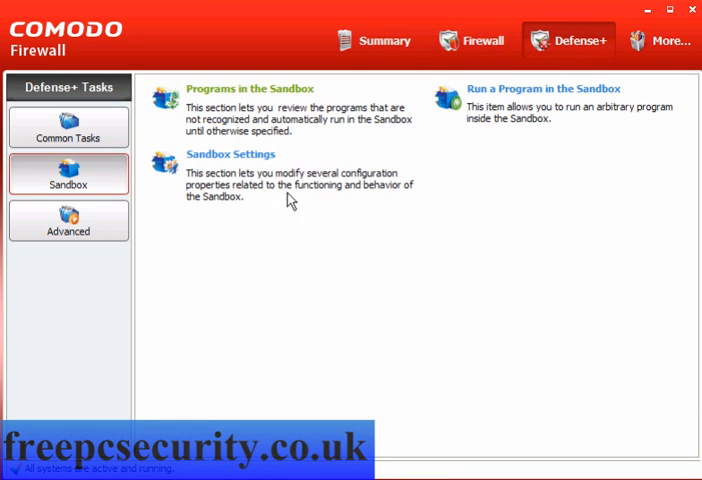
{"action": "left_click", "coordinate": [232, 152]}
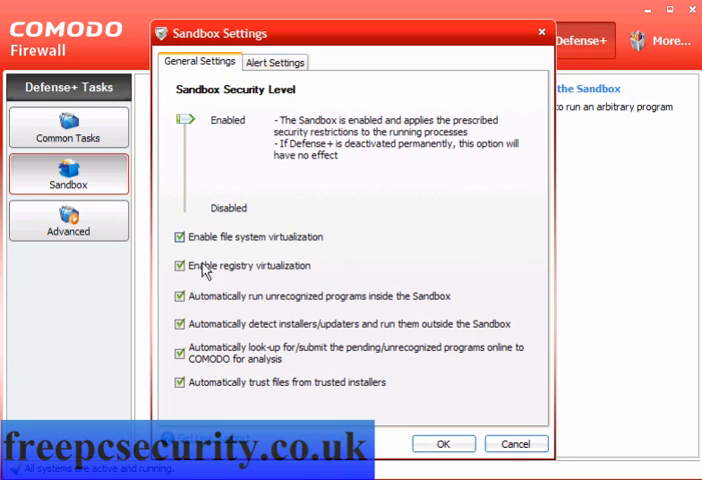
{"action": "left_click", "coordinate": [276, 62]}
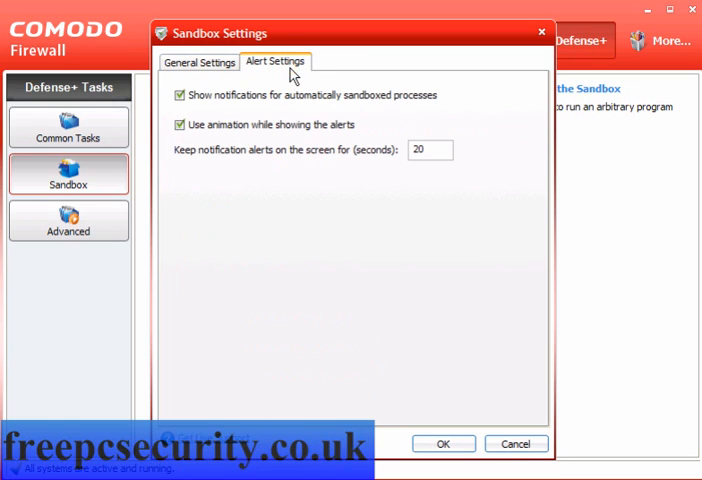
{"action": "mouse_move", "coordinate": [450, 444]}
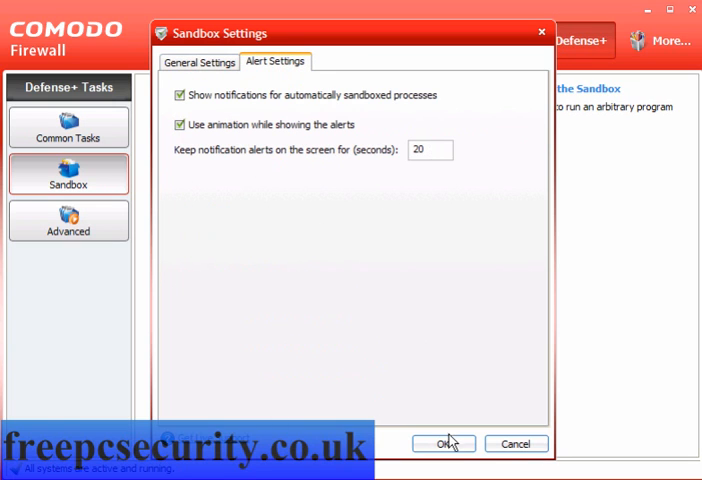
{"action": "left_click", "coordinate": [444, 444]}
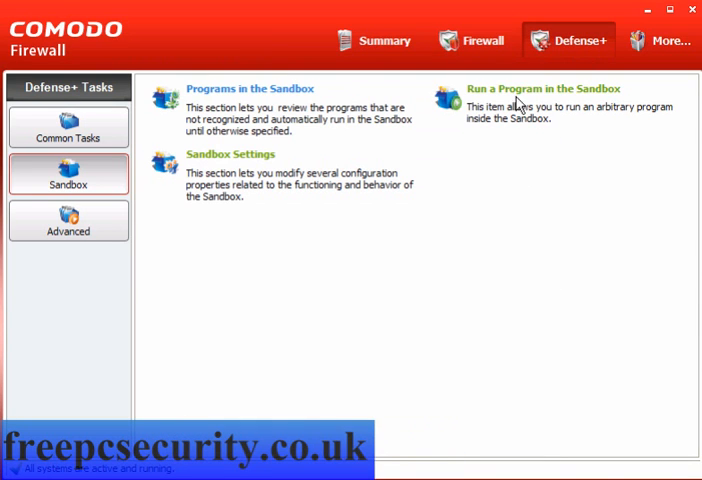
Run the desktop Setup_95.exe in the Sandbox as Limited and block its Internet connection attempt.
{"action": "left_click", "coordinate": [540, 88]}
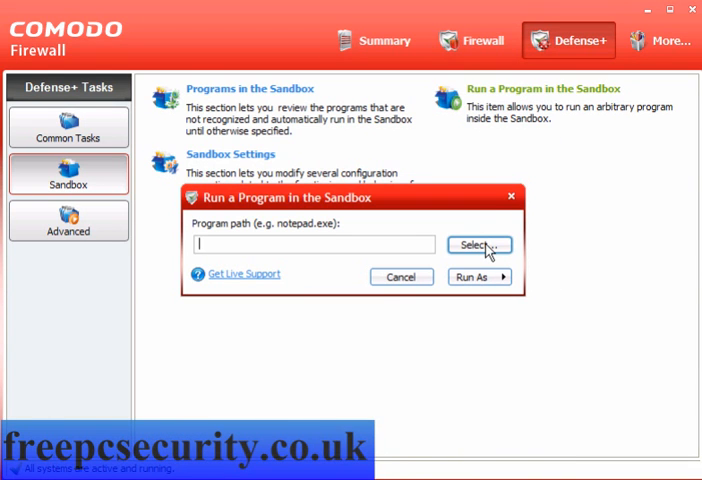
{"action": "left_click", "coordinate": [476, 246]}
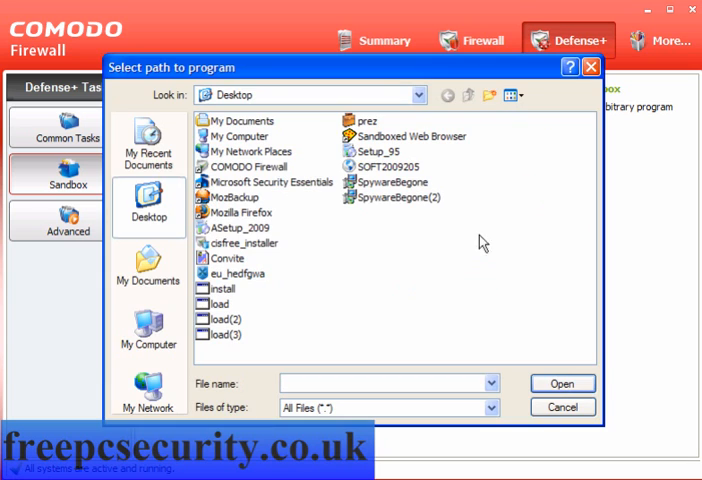
{"action": "left_click", "coordinate": [562, 406]}
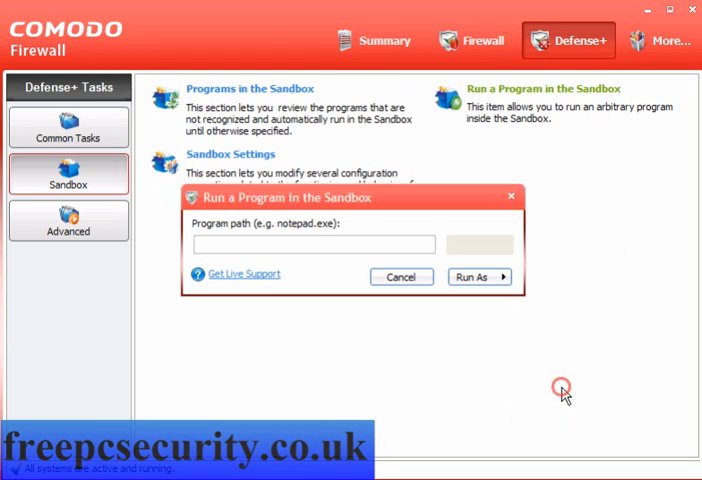
{"action": "left_click", "coordinate": [480, 276]}
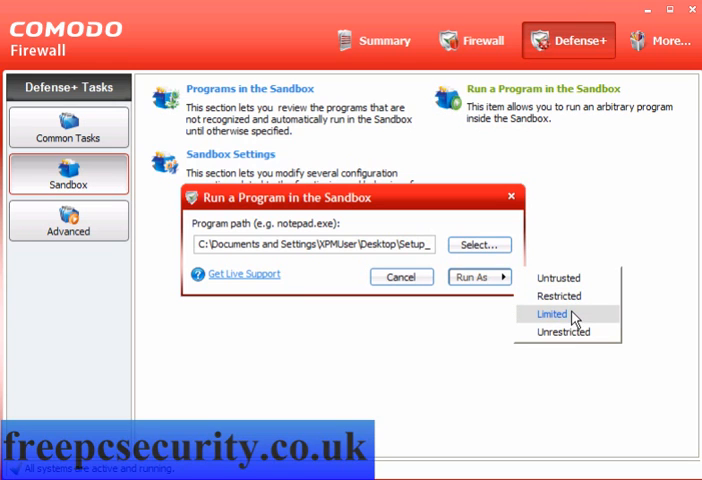
{"action": "left_click", "coordinate": [552, 312]}
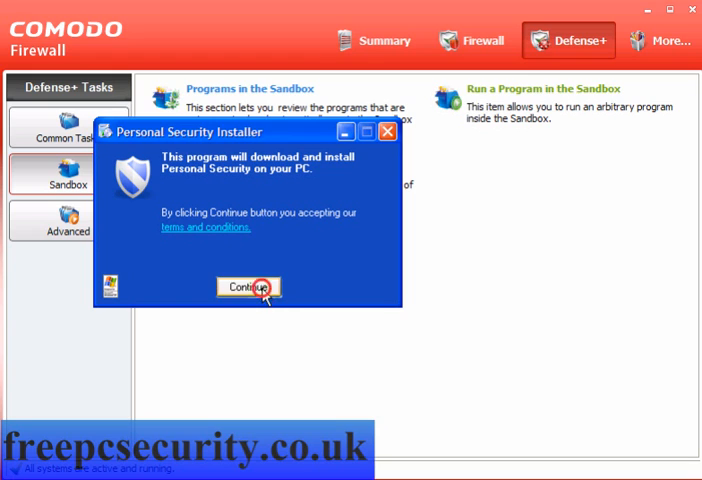
{"action": "left_click", "coordinate": [248, 288]}
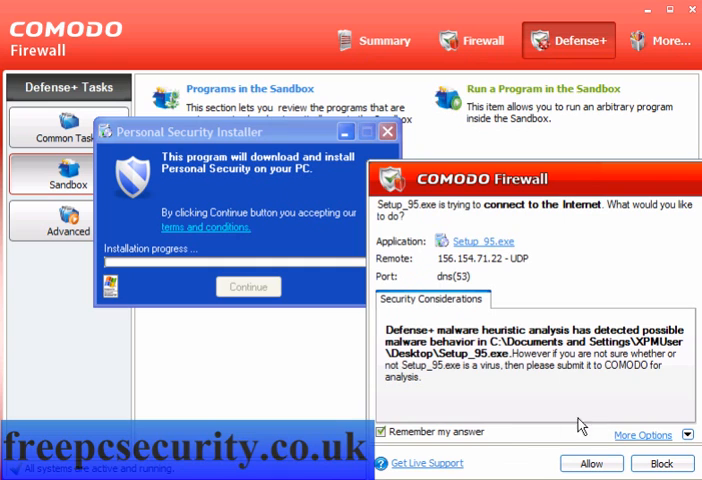
{"action": "left_click", "coordinate": [662, 464]}
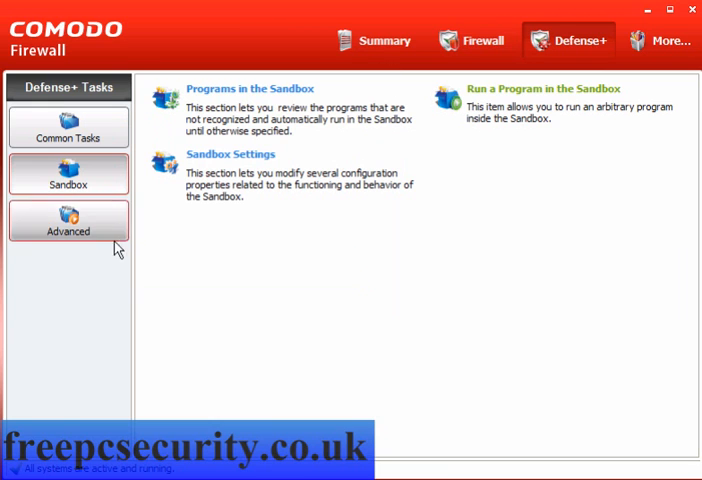
Under Advanced, browse and cancel Computer Security Policy, Predefined Security Policies and Image Execution Control Settings.
{"action": "left_click", "coordinate": [68, 220]}
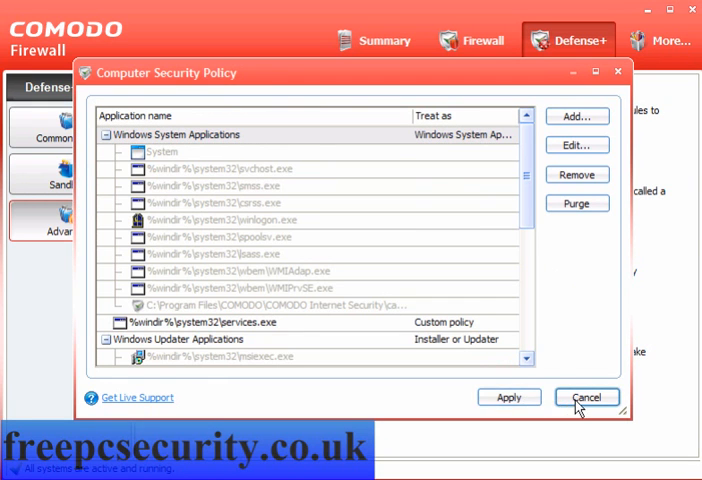
{"action": "left_click", "coordinate": [586, 396]}
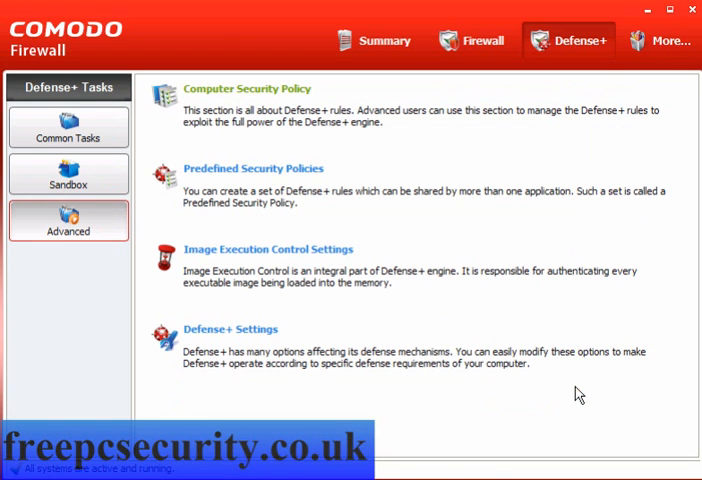
{"action": "left_click", "coordinate": [252, 168]}
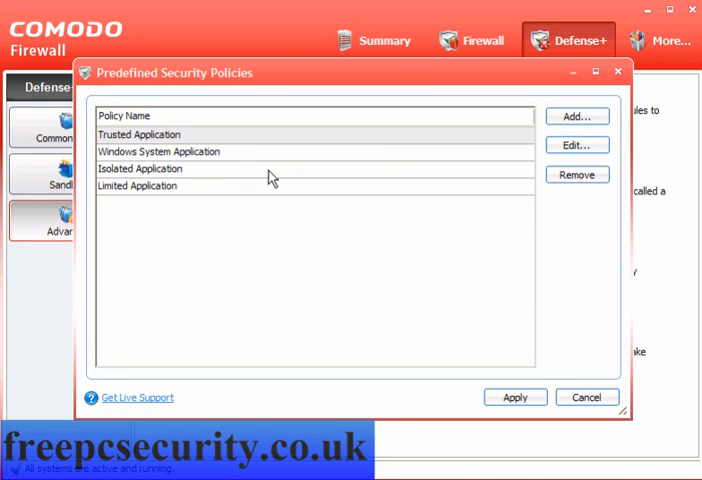
{"action": "left_click", "coordinate": [586, 396]}
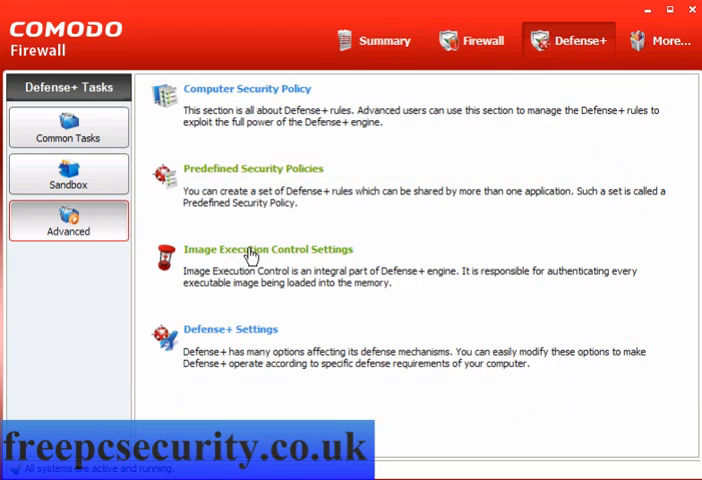
{"action": "left_click", "coordinate": [268, 250]}
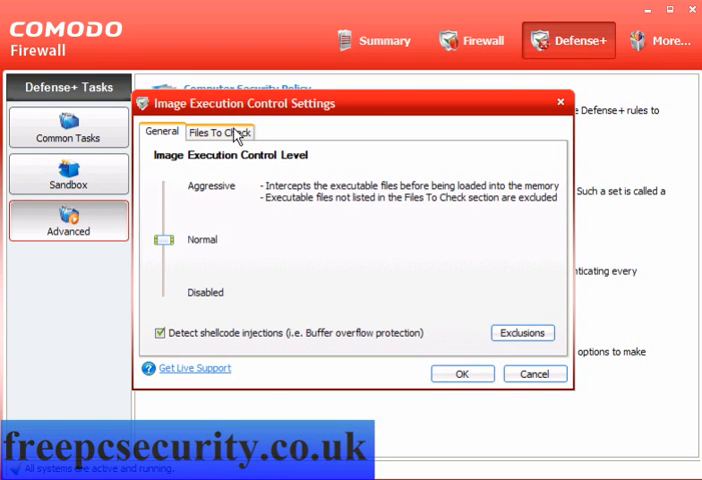
{"action": "left_click", "coordinate": [220, 132]}
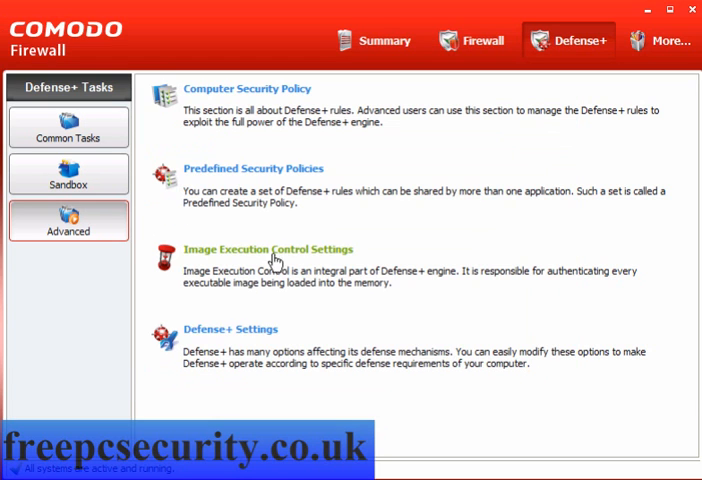
In Defense+ Settings, try Clean PC Mode, return to Safe Mode and view the Monitoring Settings.
{"action": "left_click", "coordinate": [228, 328]}
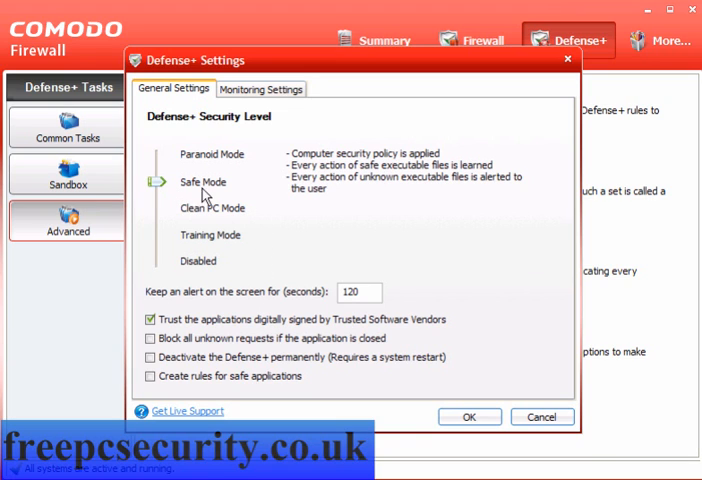
{"action": "left_click", "coordinate": [158, 208]}
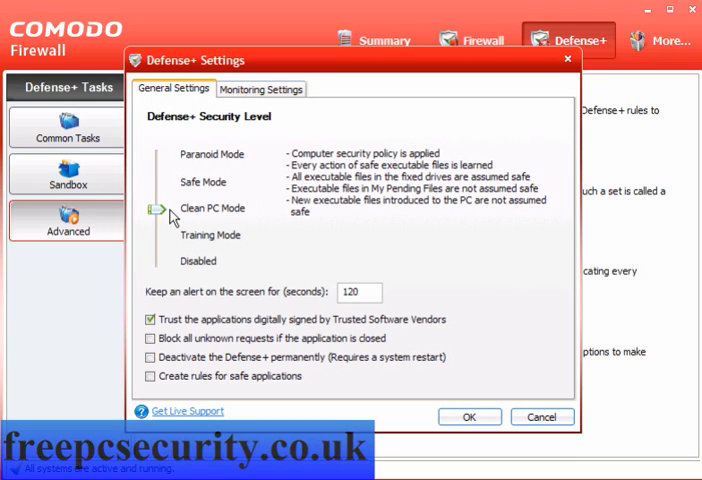
{"action": "mouse_move", "coordinate": [282, 220]}
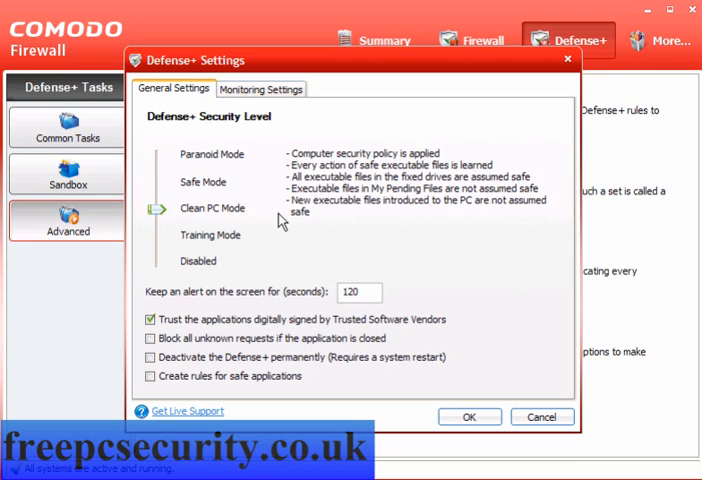
{"action": "mouse_move", "coordinate": [390, 200]}
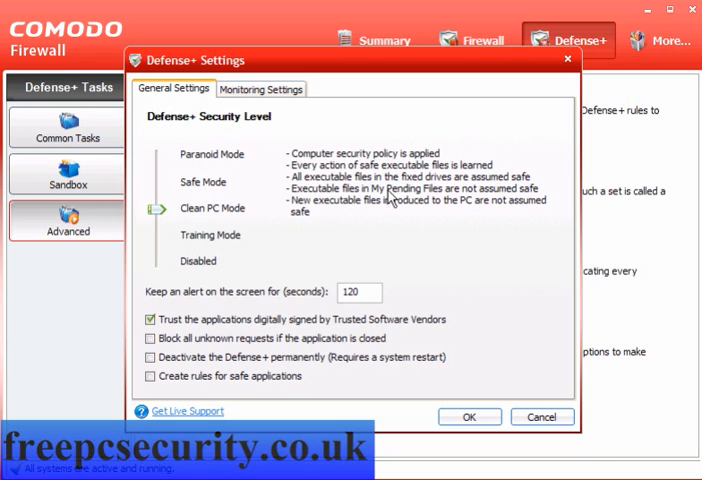
{"action": "left_click", "coordinate": [156, 182]}
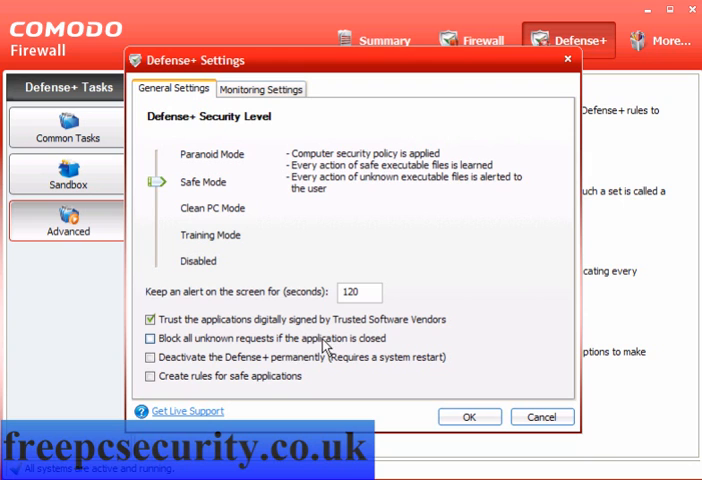
{"action": "left_click", "coordinate": [260, 88]}
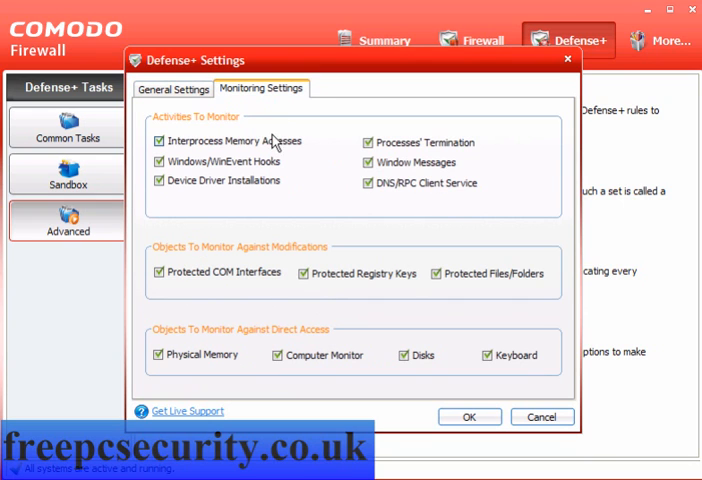
{"action": "mouse_move", "coordinate": [476, 444]}
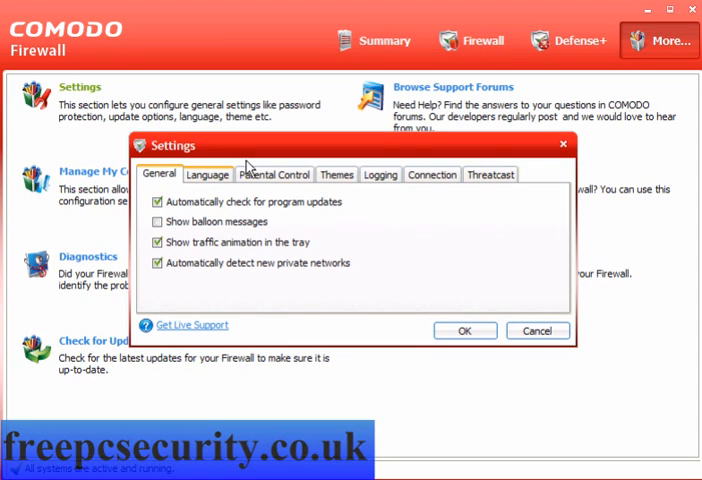
Review the interface languages and Parental Control, toggling settings password protection on and back off.
{"action": "left_click", "coordinate": [496, 218]}
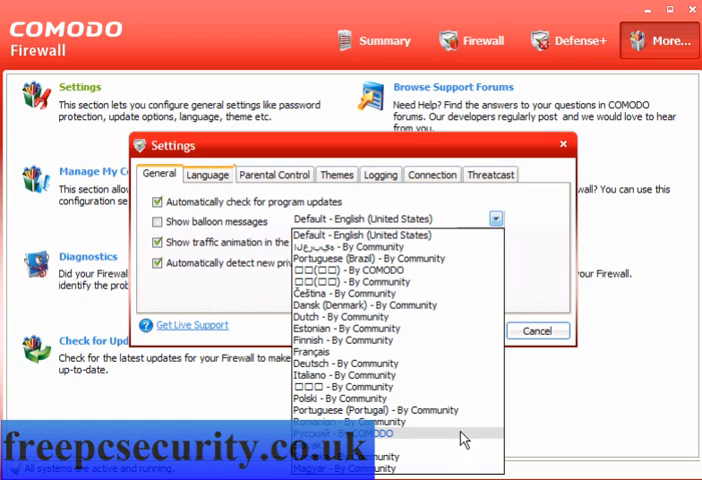
{"action": "left_click", "coordinate": [276, 174]}
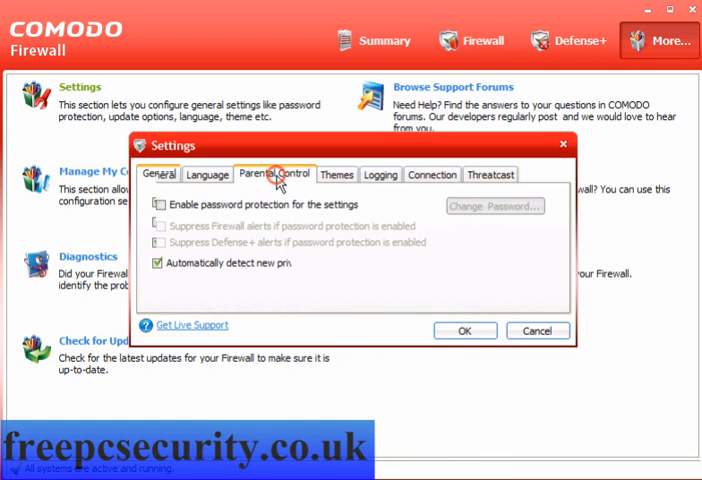
{"action": "left_click", "coordinate": [156, 204]}
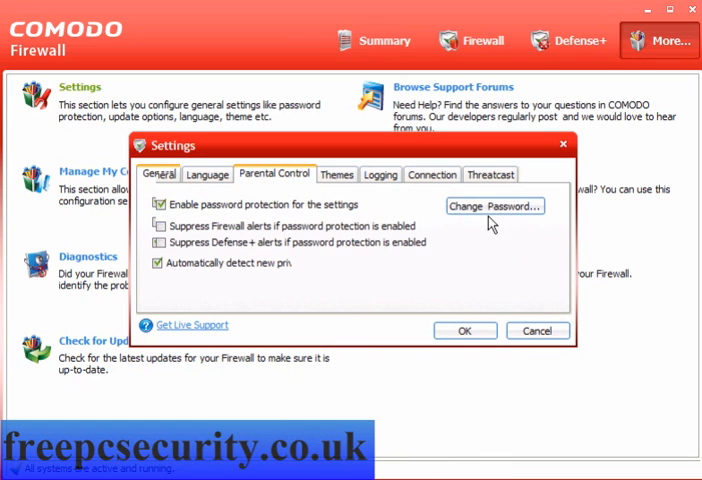
{"action": "left_click", "coordinate": [494, 206]}
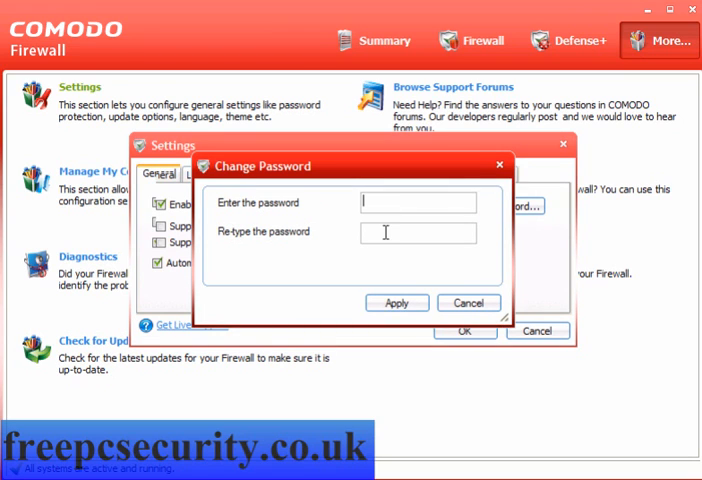
{"action": "left_click", "coordinate": [468, 302]}
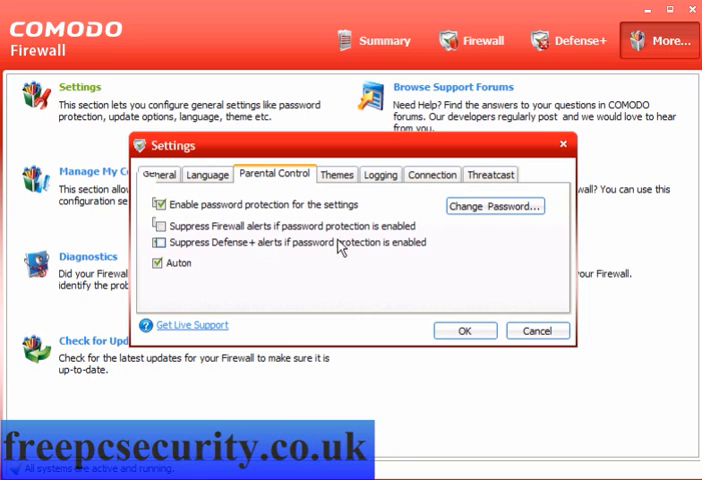
{"action": "left_click", "coordinate": [160, 204]}
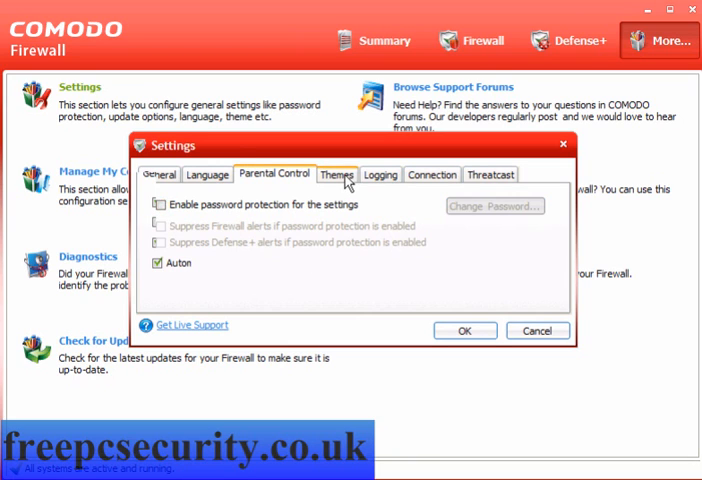
Review Themes, Logging, Connection with Use http proxy ticked, and Threatcast, then cancel without saving.
{"action": "left_click", "coordinate": [336, 174]}
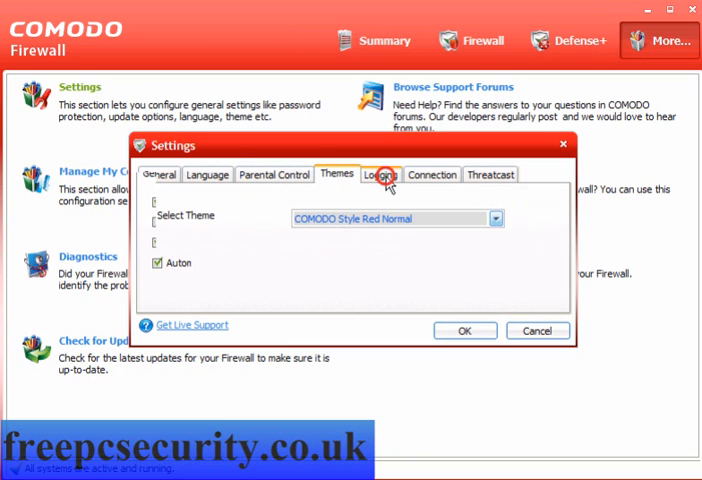
{"action": "left_click", "coordinate": [382, 174]}
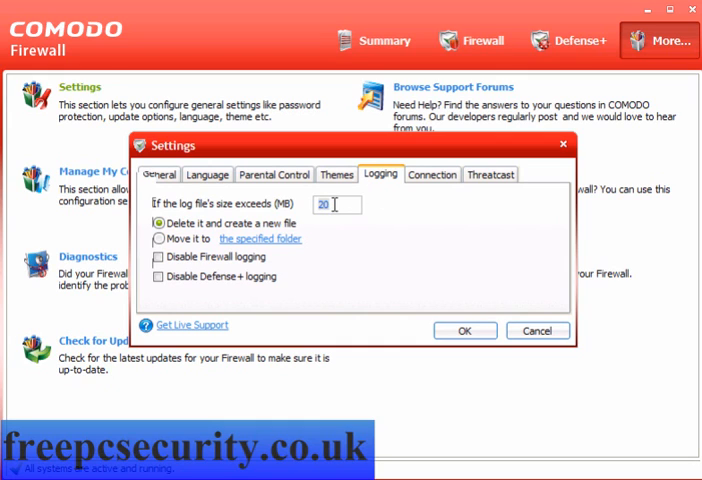
{"action": "mouse_move", "coordinate": [228, 246]}
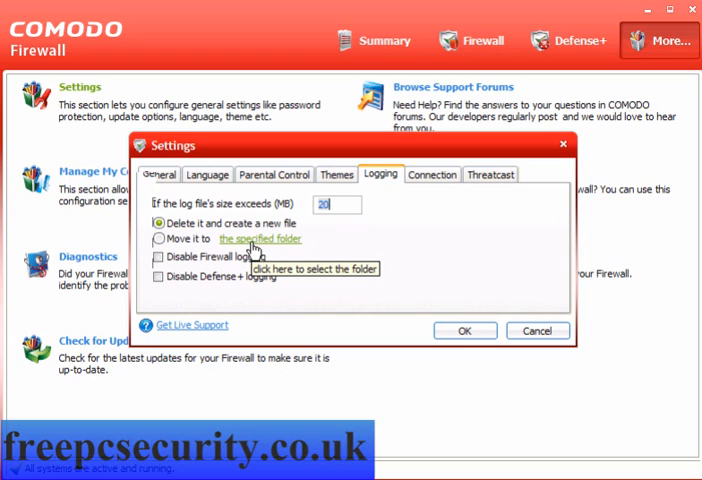
{"action": "mouse_move", "coordinate": [348, 248]}
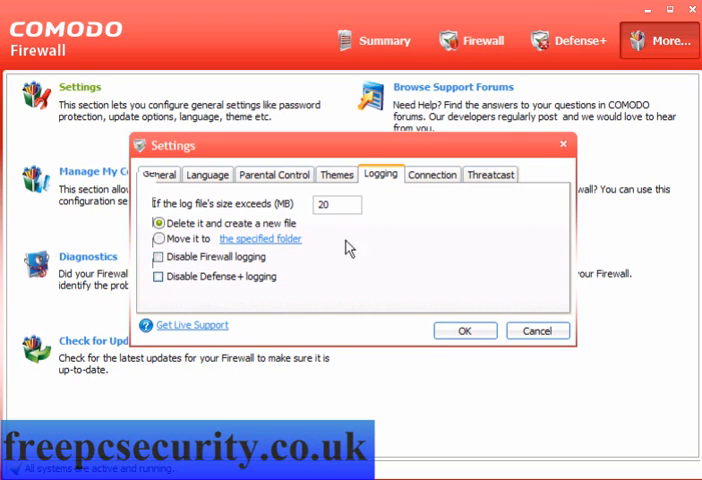
{"action": "left_click", "coordinate": [432, 174]}
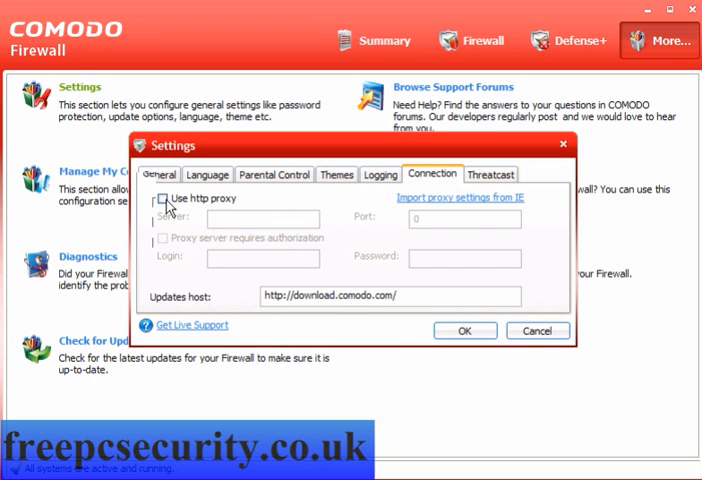
{"action": "left_click", "coordinate": [160, 196]}
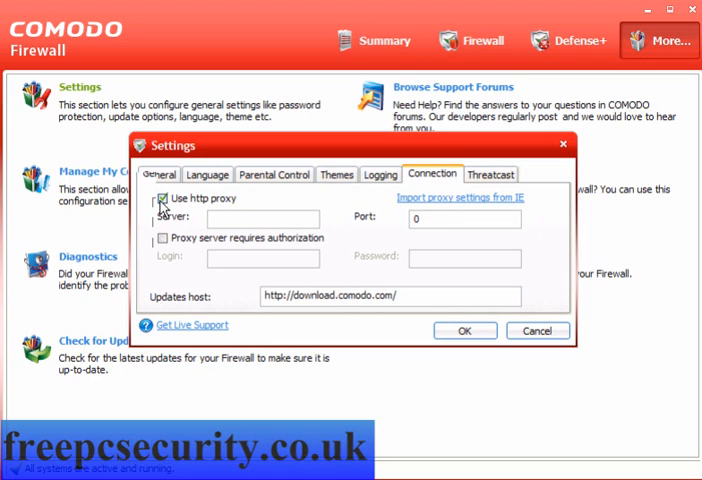
{"action": "left_click", "coordinate": [492, 174]}
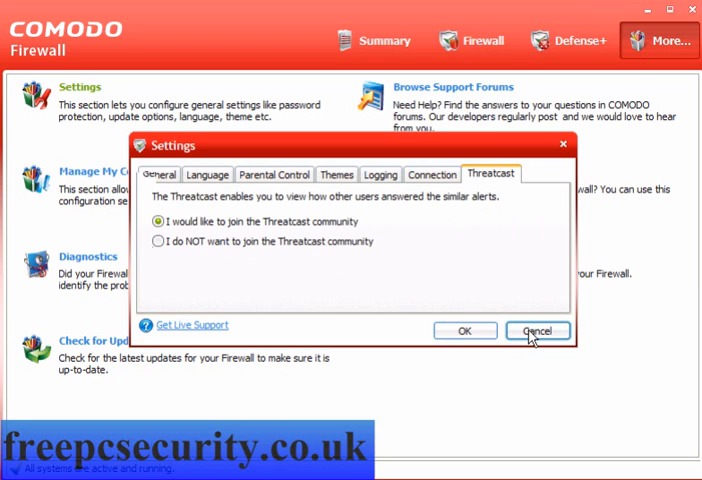
{"action": "left_click", "coordinate": [538, 330]}
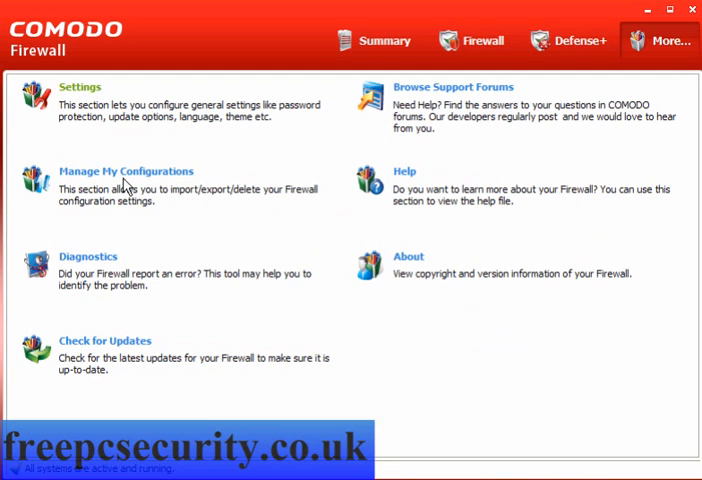
Activate the COMODO - Firewall Security configuration in My Configurations and close the list.
{"action": "left_click", "coordinate": [124, 172]}
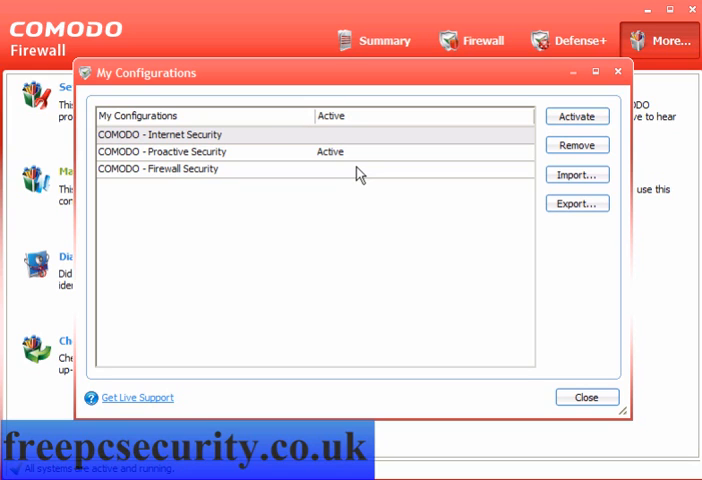
{"action": "mouse_move", "coordinate": [224, 184]}
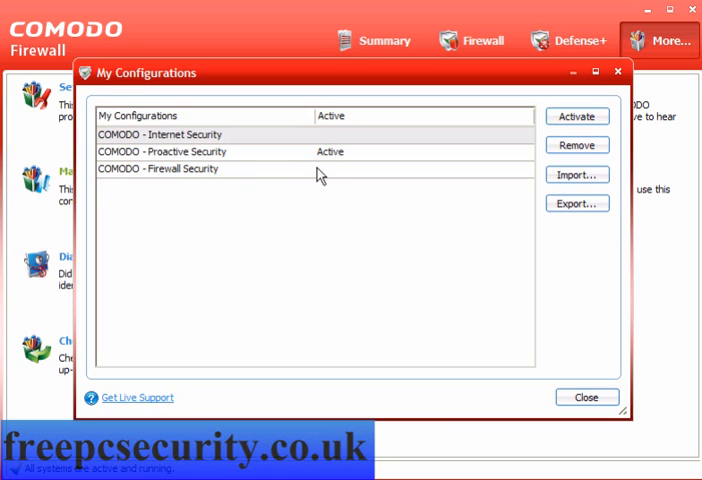
{"action": "left_click", "coordinate": [160, 168]}
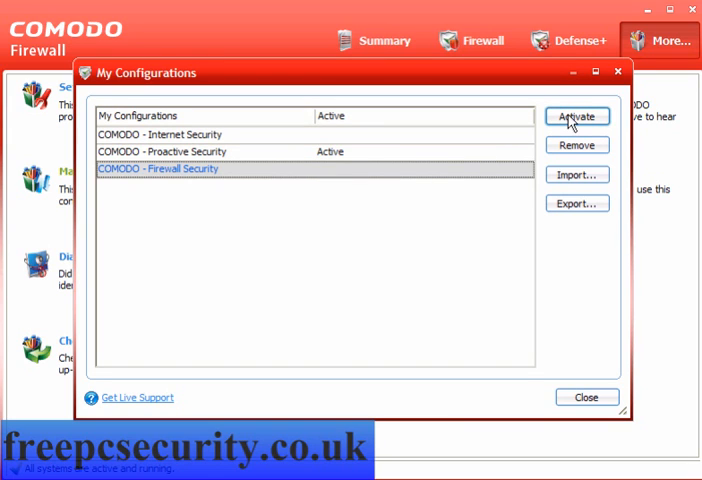
{"action": "left_click", "coordinate": [576, 116]}
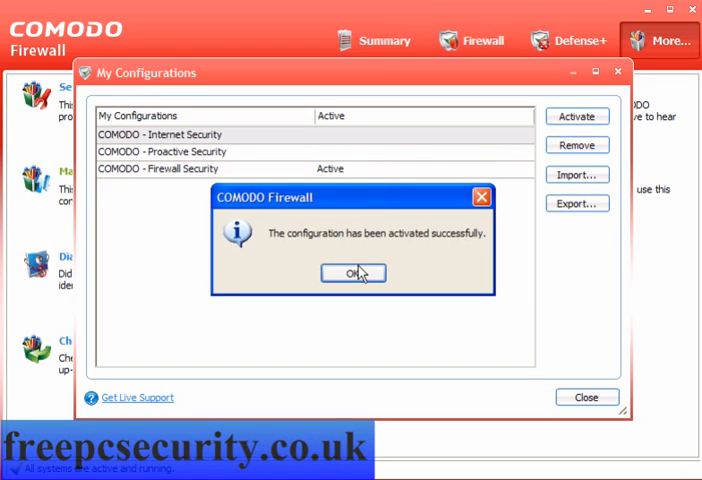
{"action": "left_click", "coordinate": [352, 272]}
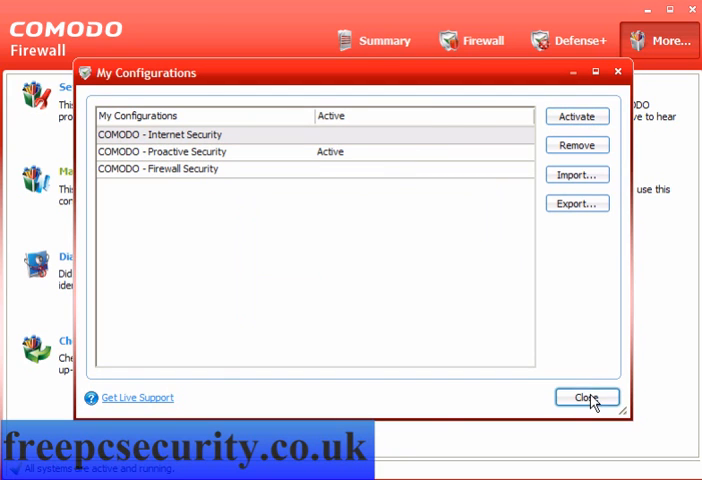
{"action": "left_click", "coordinate": [586, 396]}
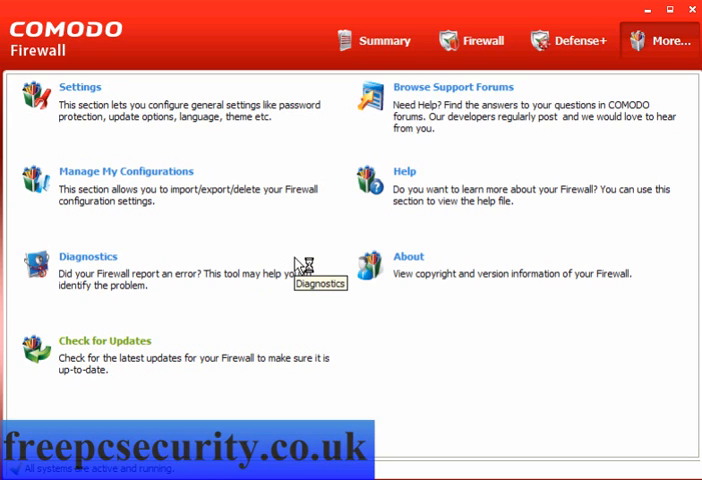
Run the Updater's check, which reports the product is already up-to-date, and finish.
{"action": "left_click", "coordinate": [100, 340]}
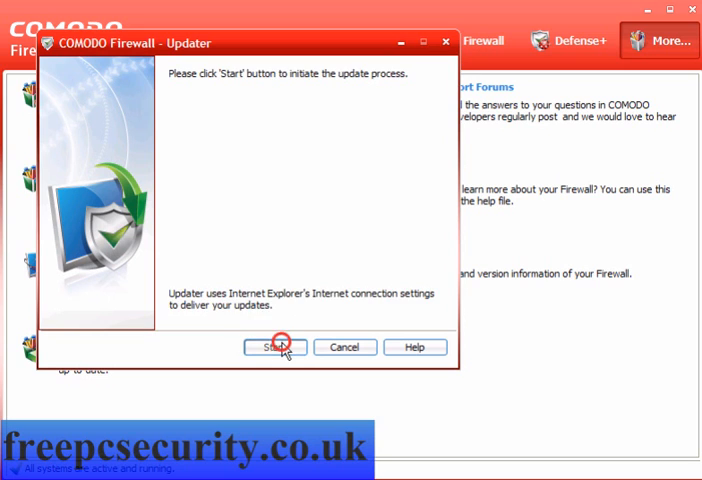
{"action": "left_click", "coordinate": [274, 348]}
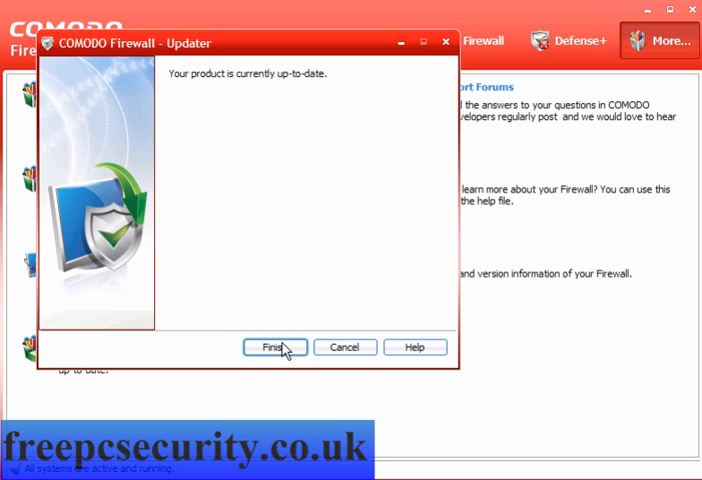
{"action": "left_click", "coordinate": [274, 348]}
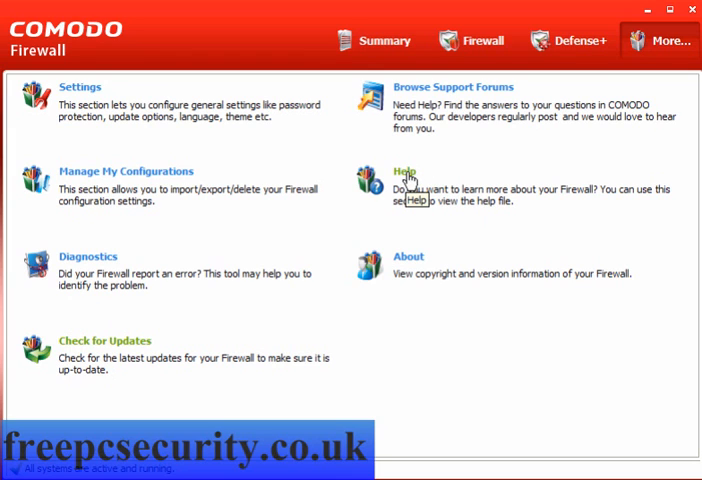
{"action": "mouse_move", "coordinate": [416, 268]}
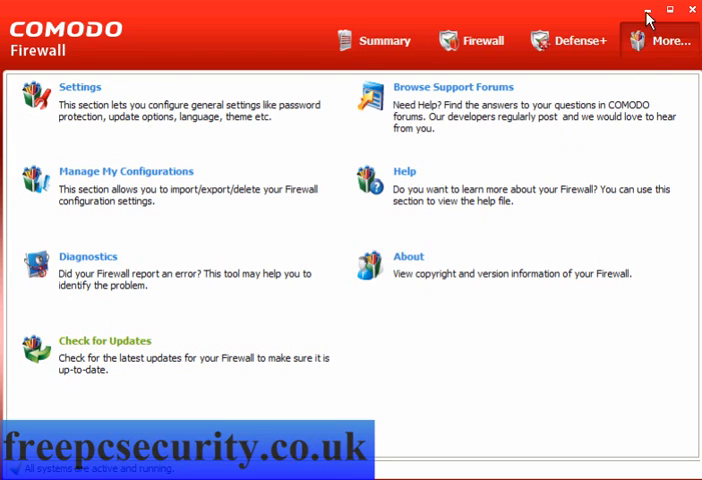
Run eu_hedfgwa(2).exe from the desktop sandboxed and answer 34732625.exe's internet alert with Remember my answer ticked.
{"action": "left_click", "coordinate": [692, 8]}
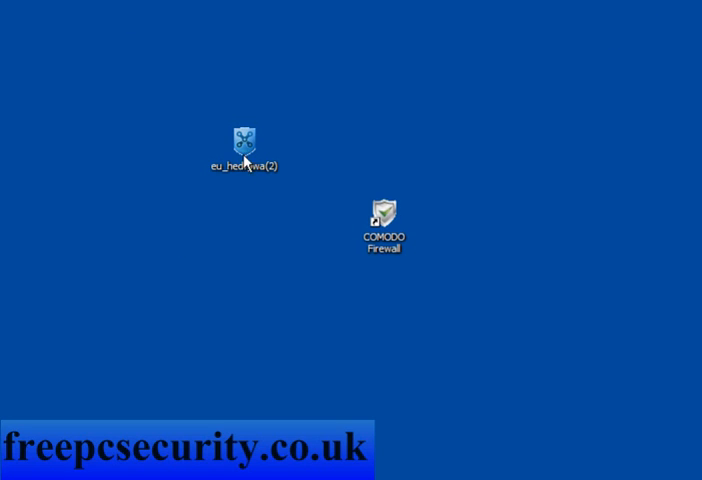
{"action": "double_click", "coordinate": [244, 140]}
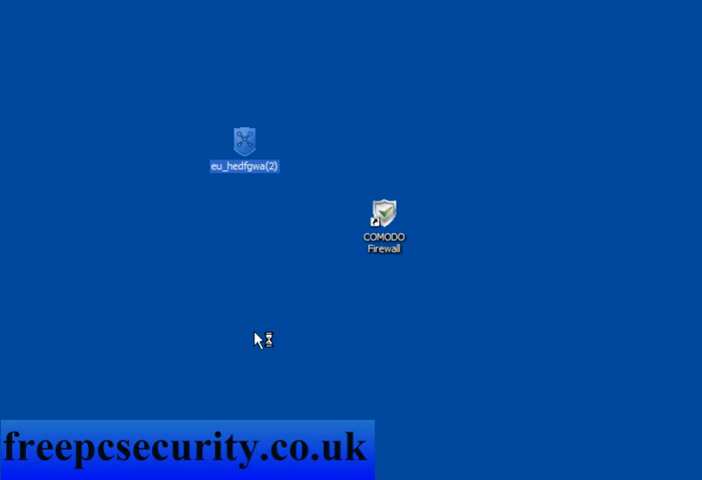
{"action": "mouse_move", "coordinate": [256, 340]}
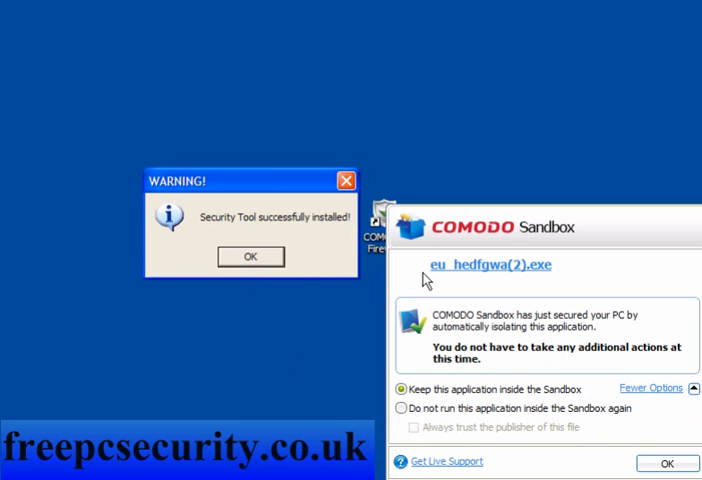
{"action": "mouse_move", "coordinate": [452, 402]}
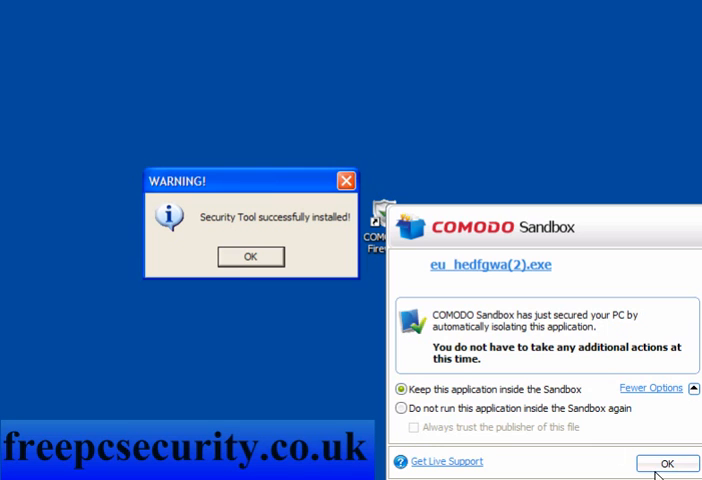
{"action": "left_click", "coordinate": [666, 462]}
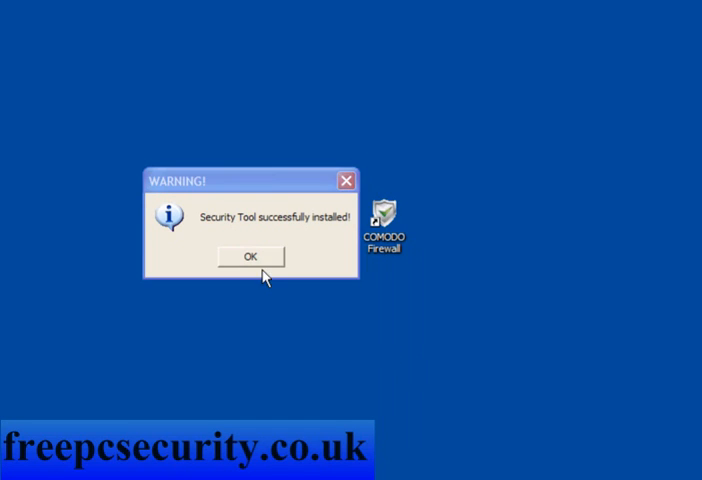
{"action": "left_click", "coordinate": [250, 256]}
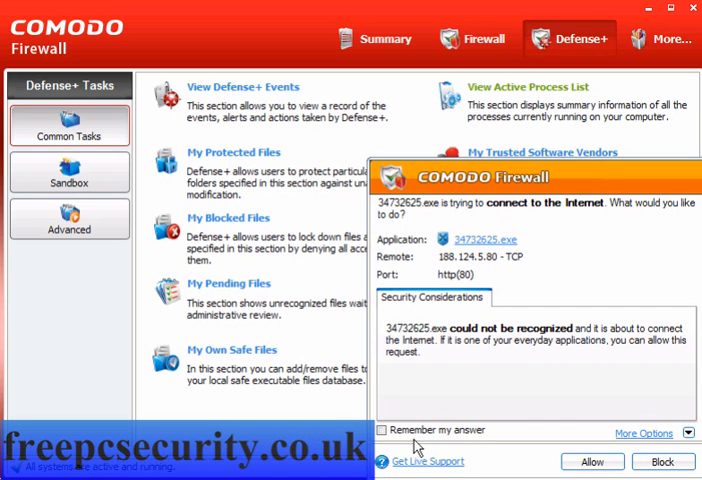
{"action": "left_click", "coordinate": [384, 430]}
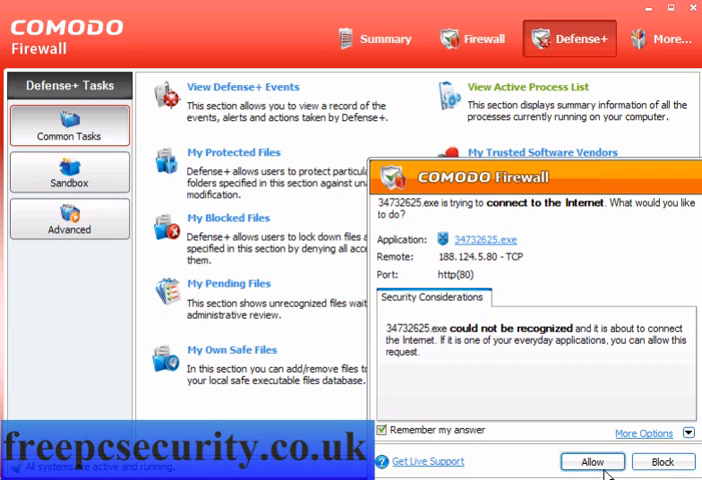
{"action": "left_click", "coordinate": [592, 460]}
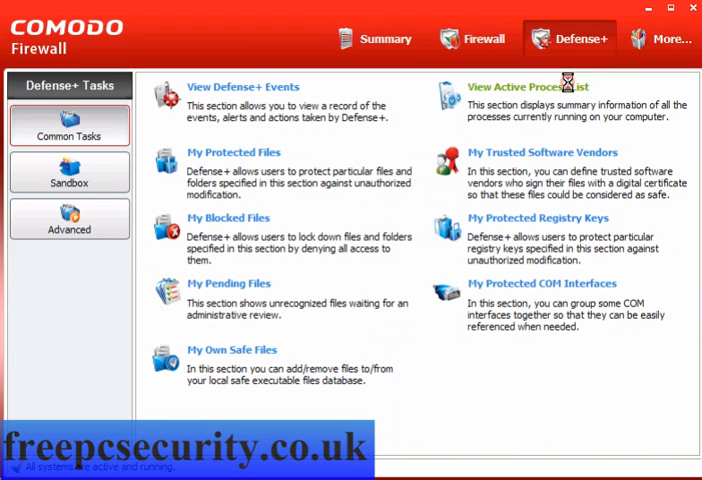
Terminate 34732625.exe from Defense+ Active Process List and add it to blocked files.
{"action": "left_click", "coordinate": [528, 88]}
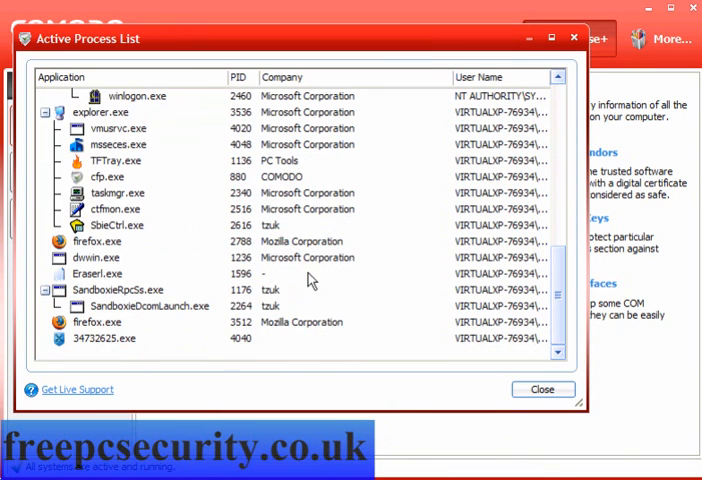
{"action": "left_click", "coordinate": [104, 338]}
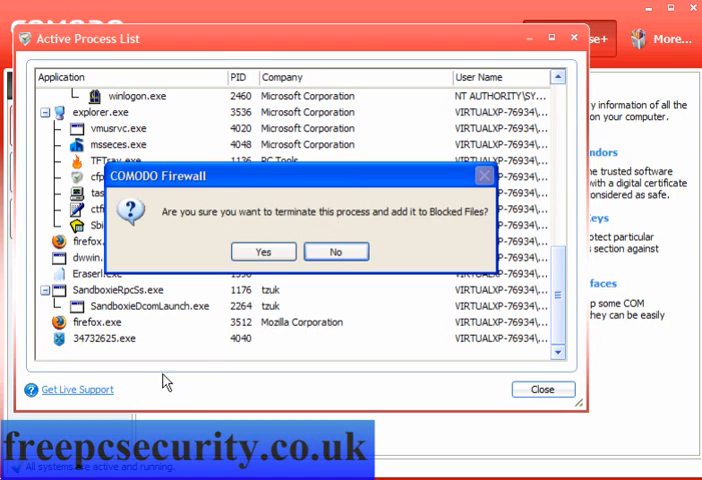
{"action": "left_click", "coordinate": [336, 252]}
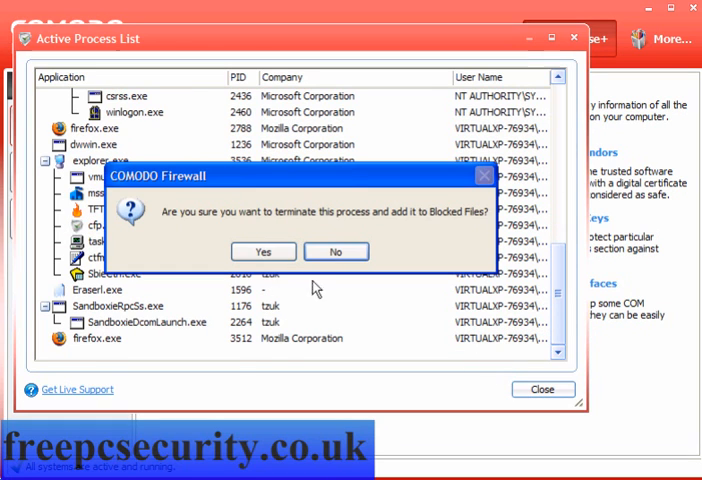
{"action": "left_click", "coordinate": [264, 252]}
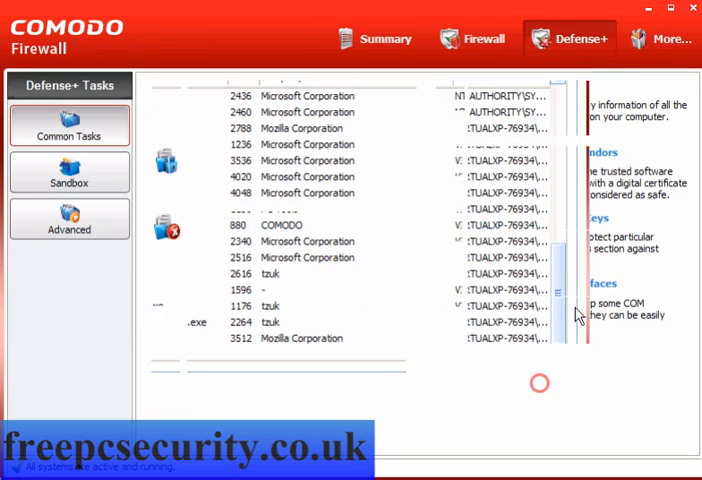
{"action": "left_click", "coordinate": [694, 8]}
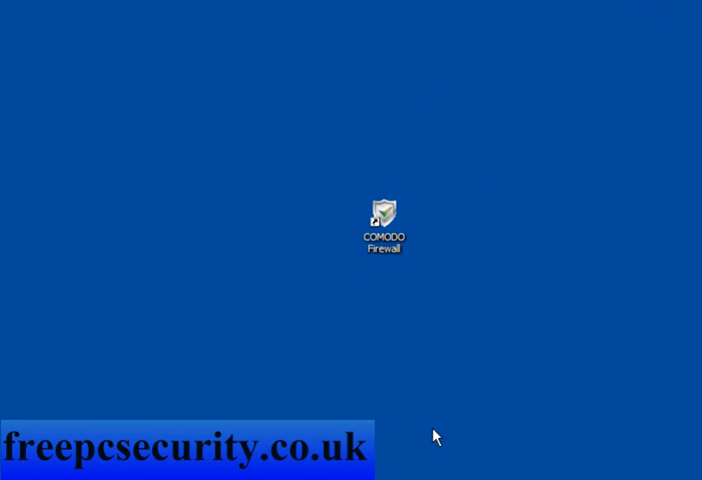